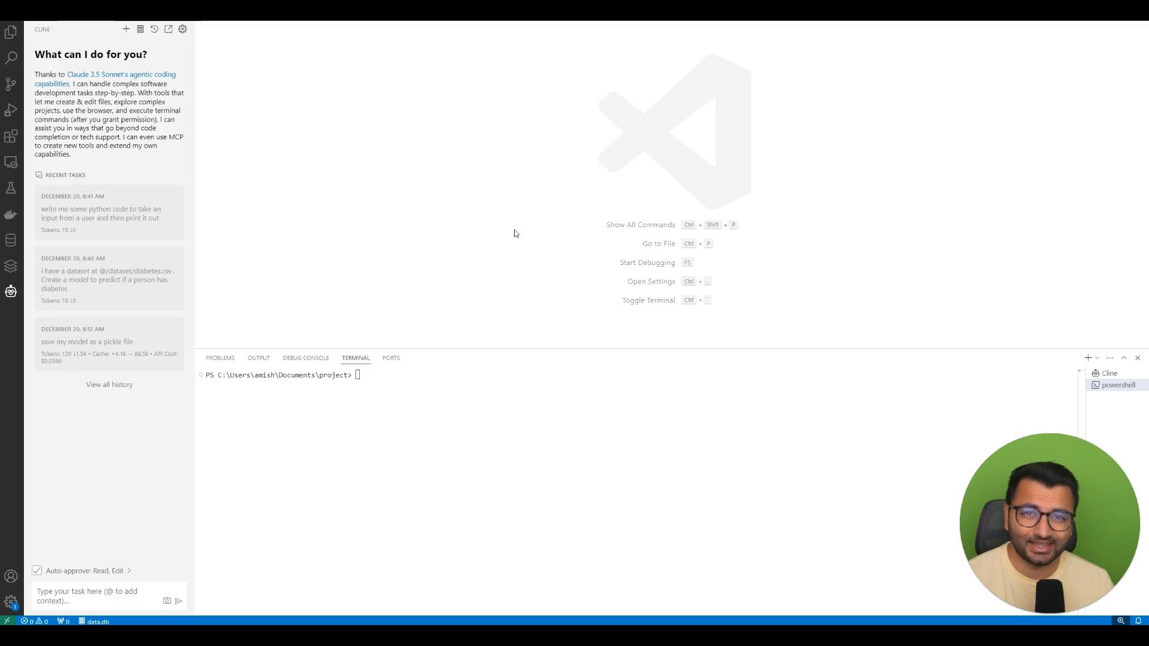
pyautogui.moveTo(293, 227)
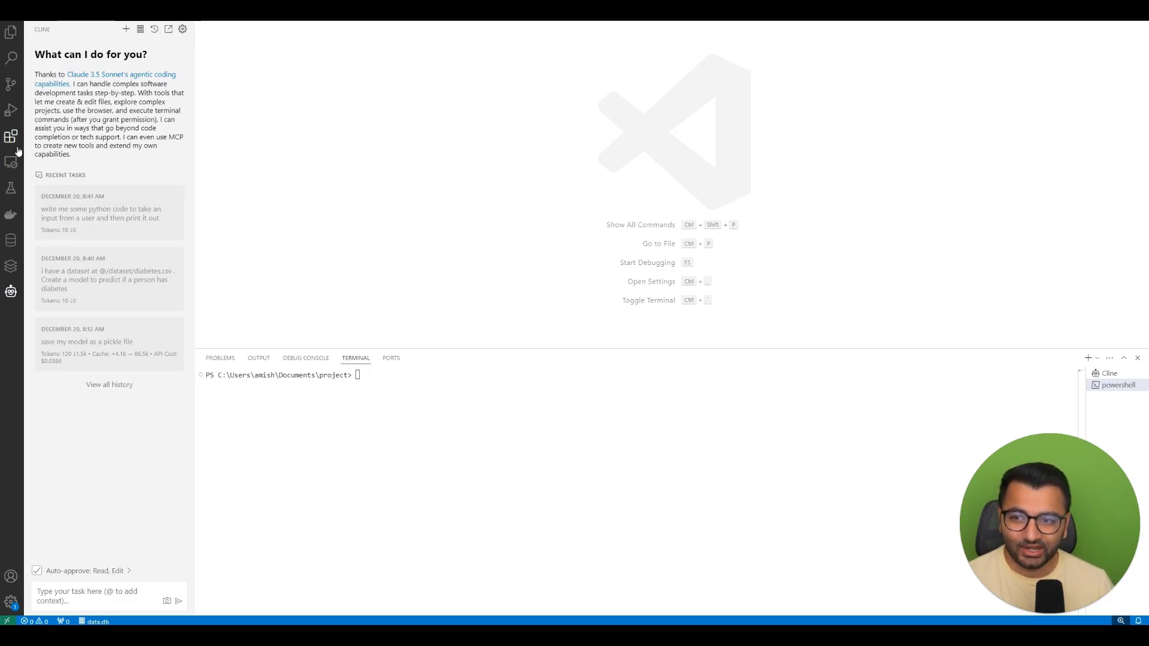
# Check the installed extensions, then inspect the diabetes.csv dataset from the Explorer and close it.
pyautogui.click(11, 136)
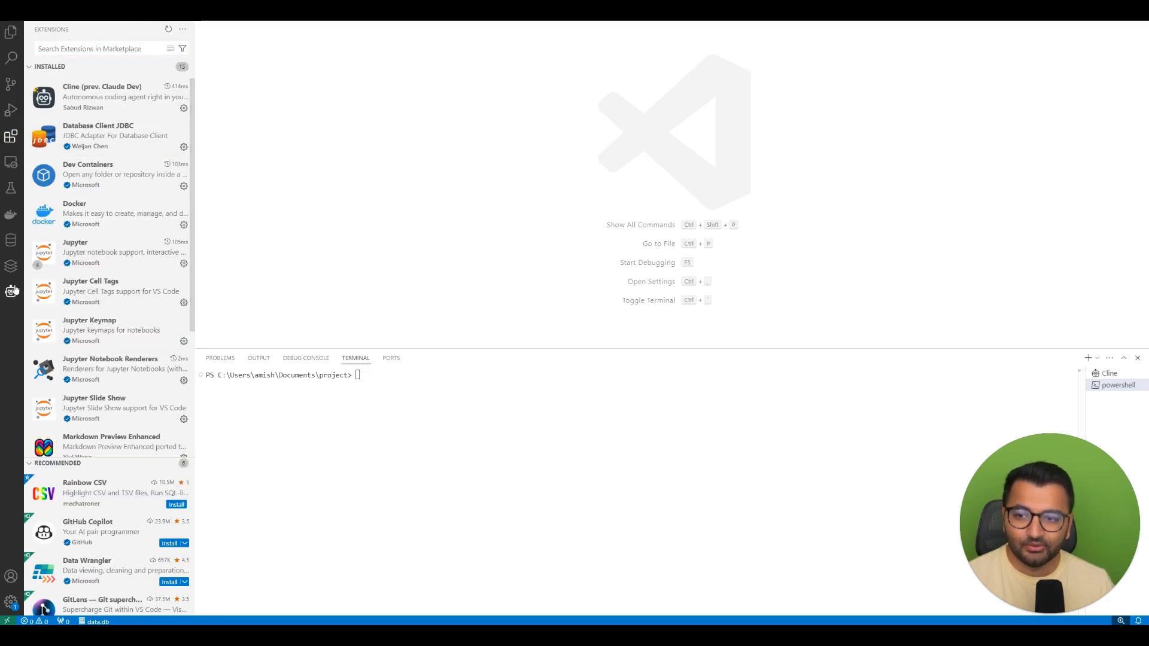
pyautogui.click(11, 292)
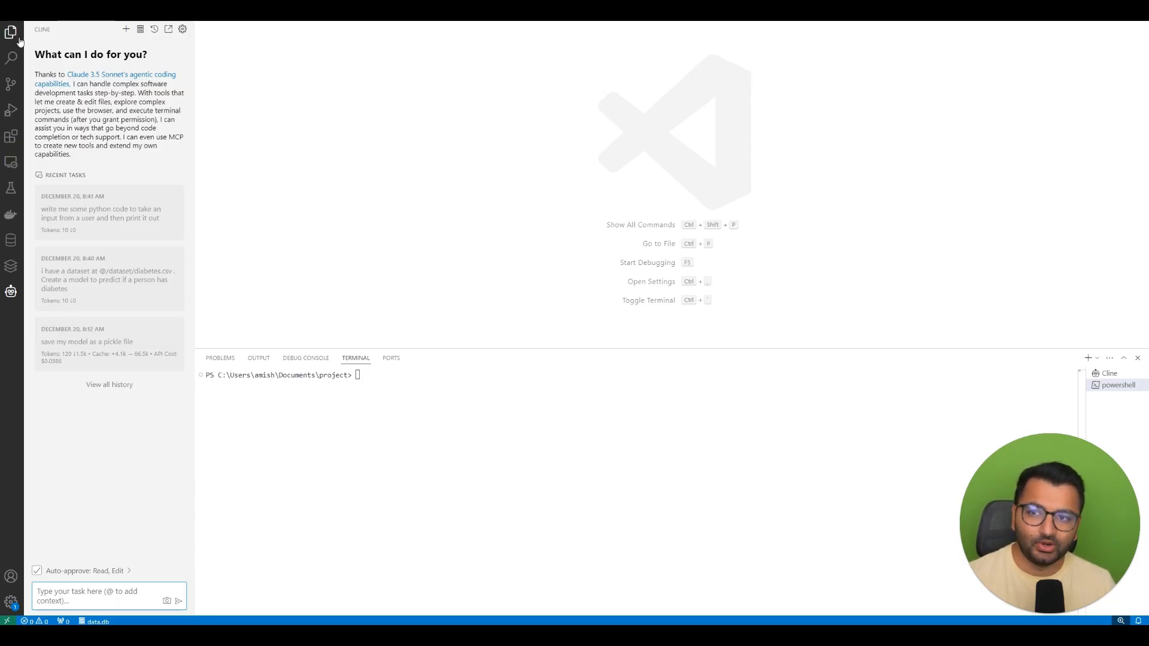
pyautogui.click(11, 33)
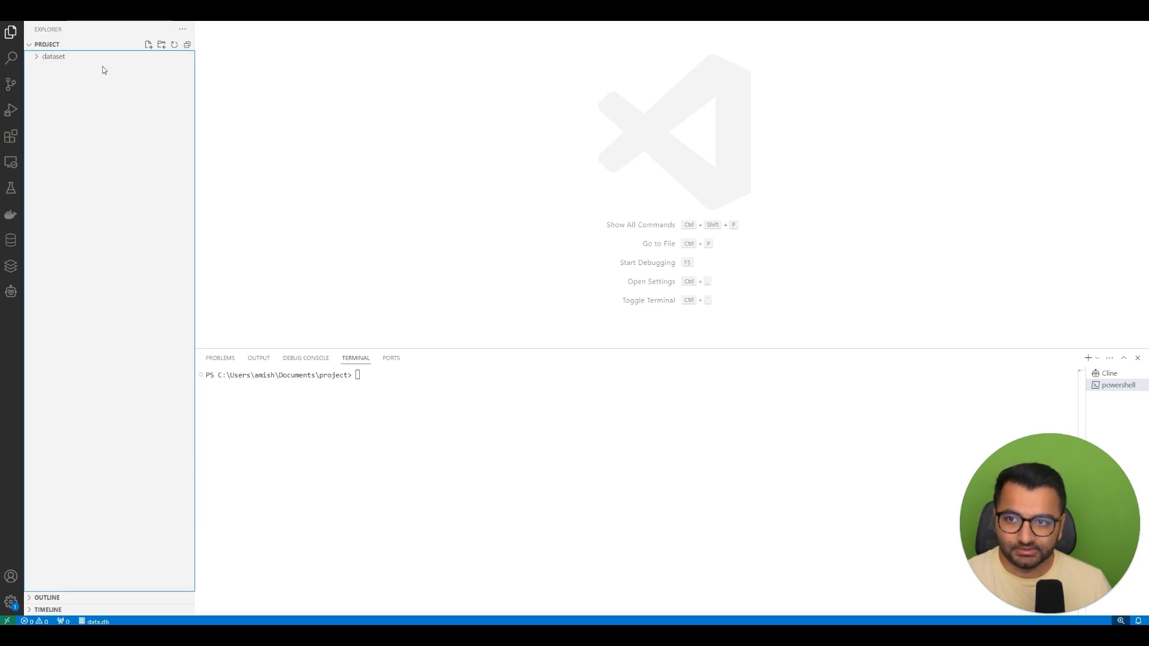
pyautogui.click(54, 56)
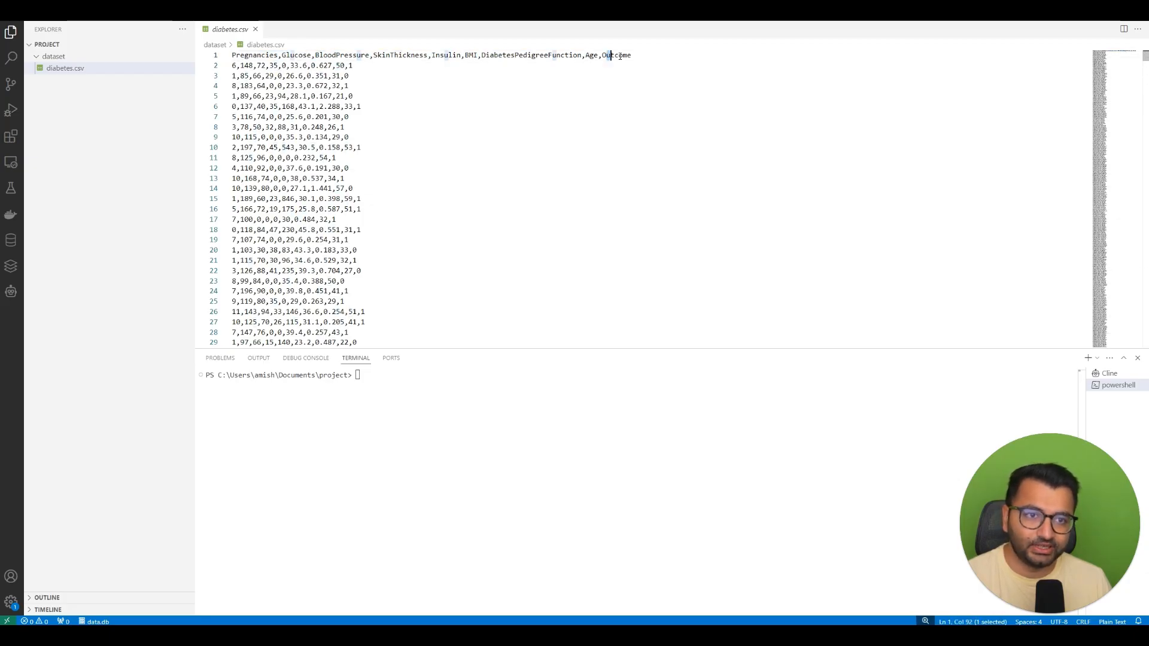
pyautogui.click(354, 65)
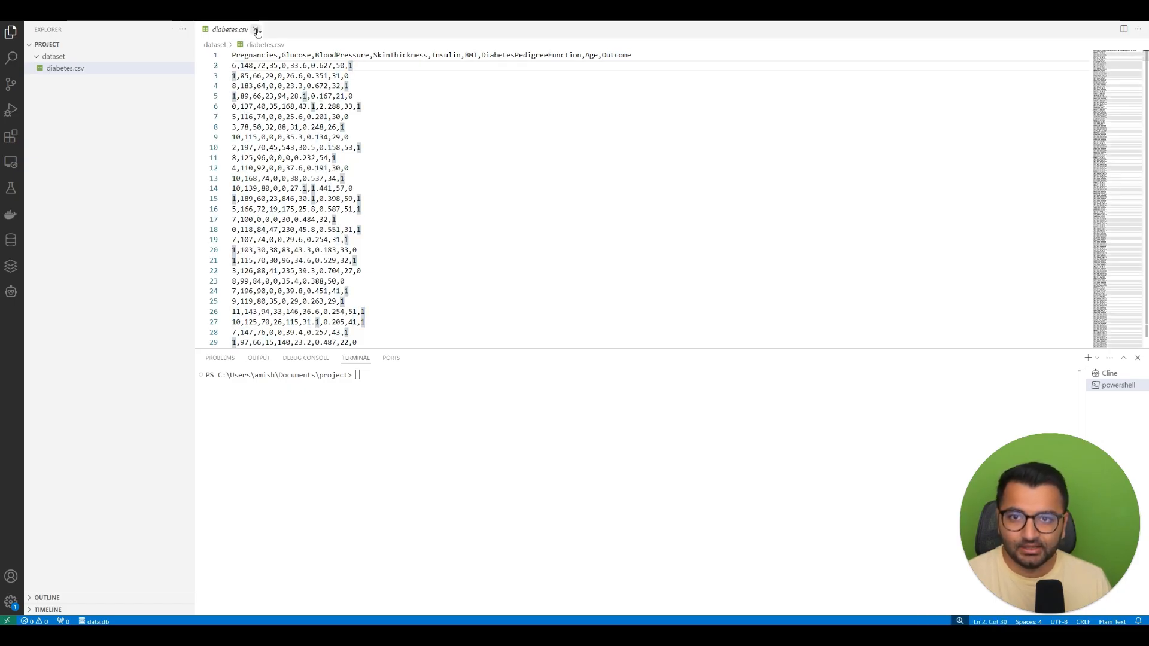
pyautogui.click(256, 29)
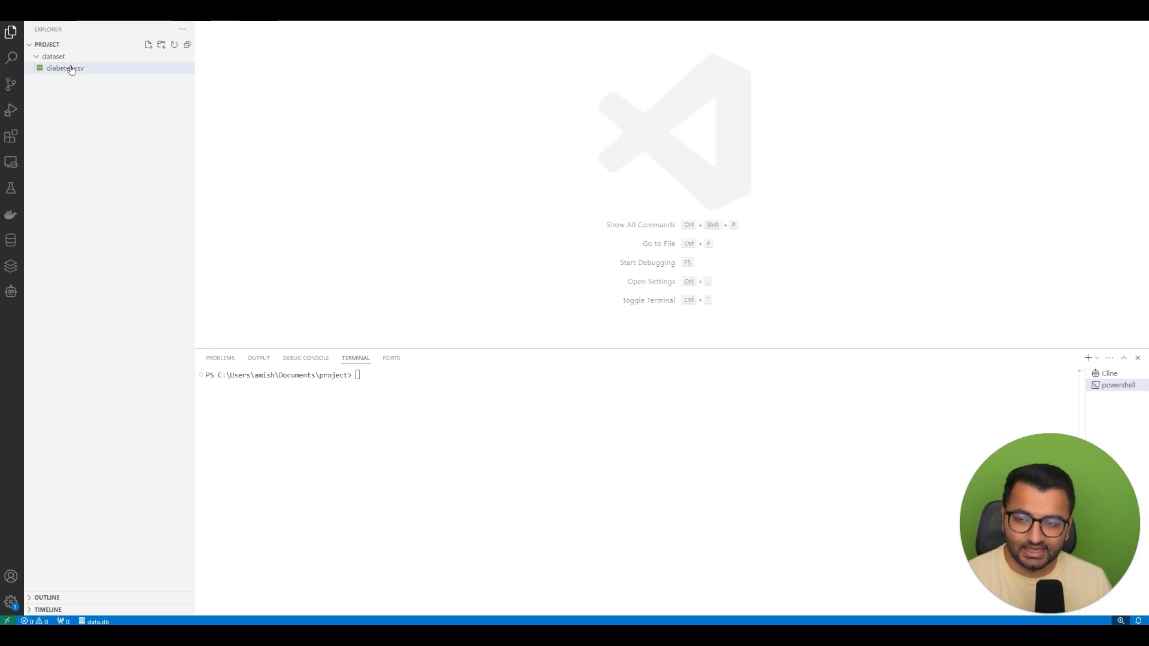
# Ask Cline: 'Can you create a simple machine learning model to predict if a person has diabetes?'.
pyautogui.click(11, 292)
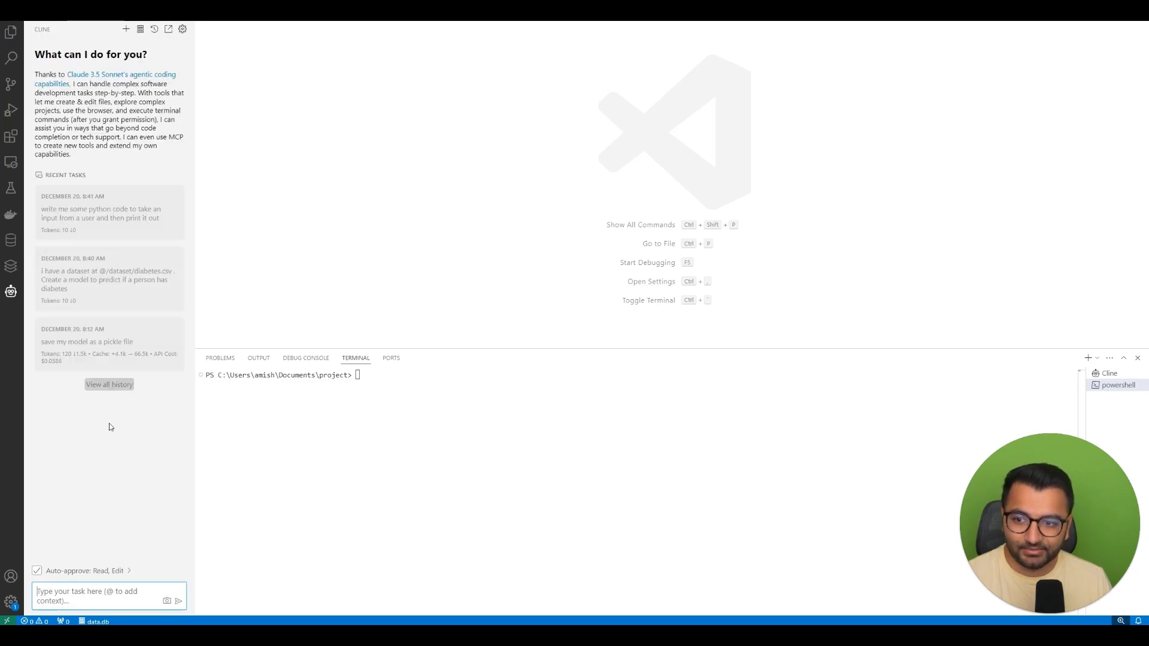
pyautogui.moveTo(124, 440)
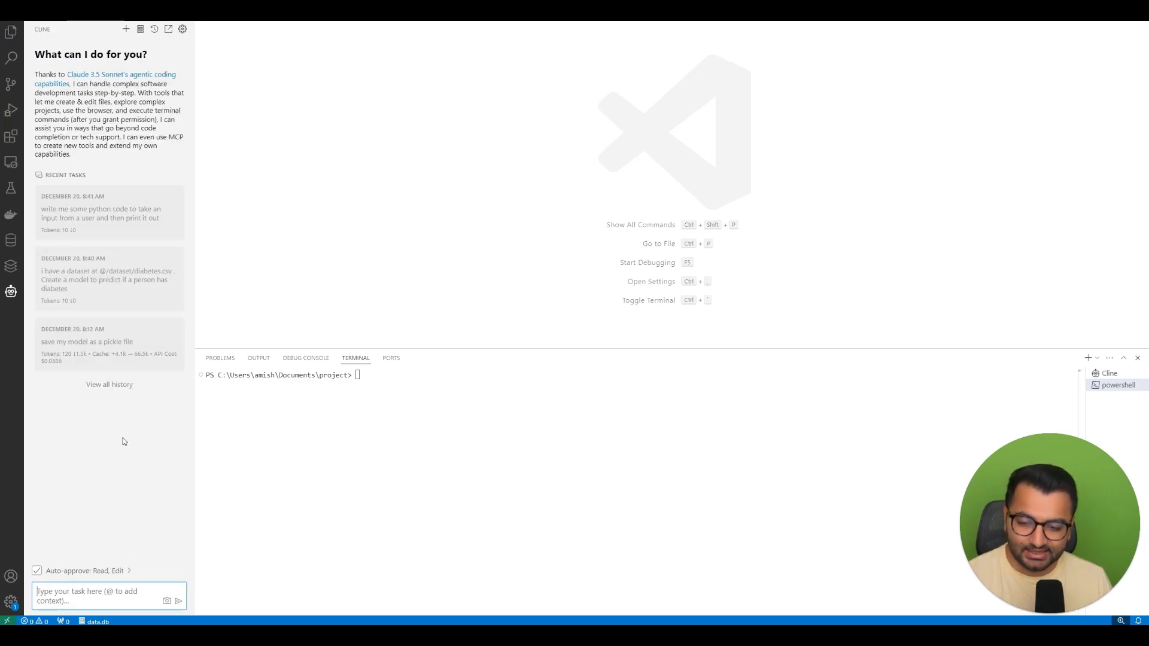
pyautogui.write('Can you create a simple machine learning model to predict if a person has diabetes?')
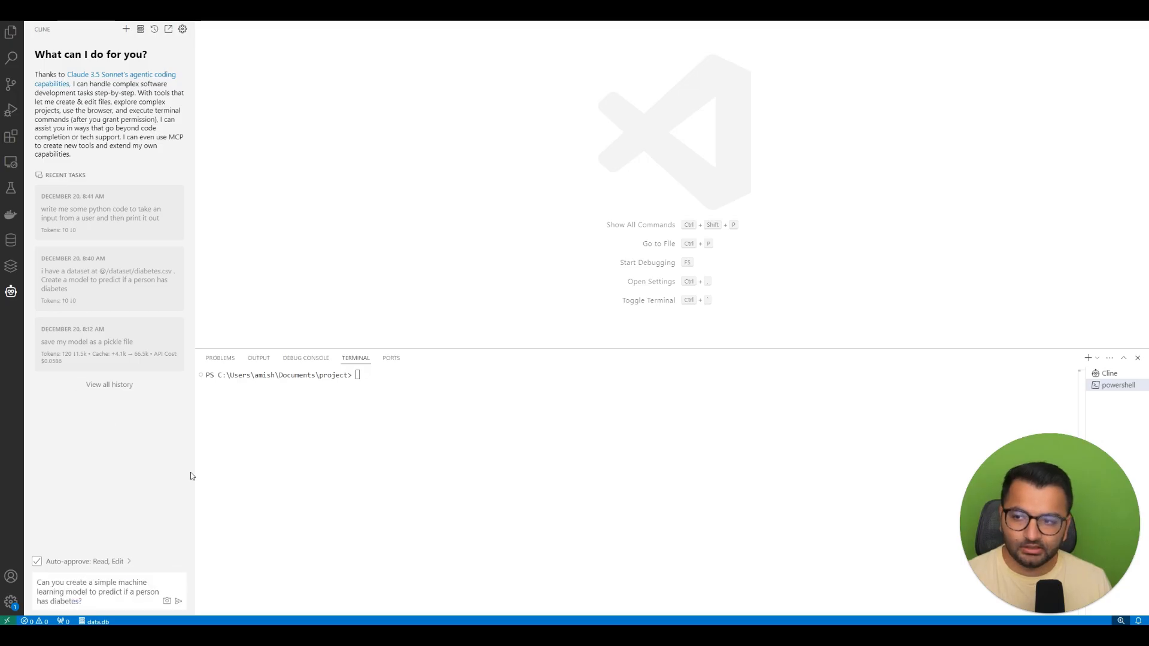
pyautogui.moveTo(169, 537)
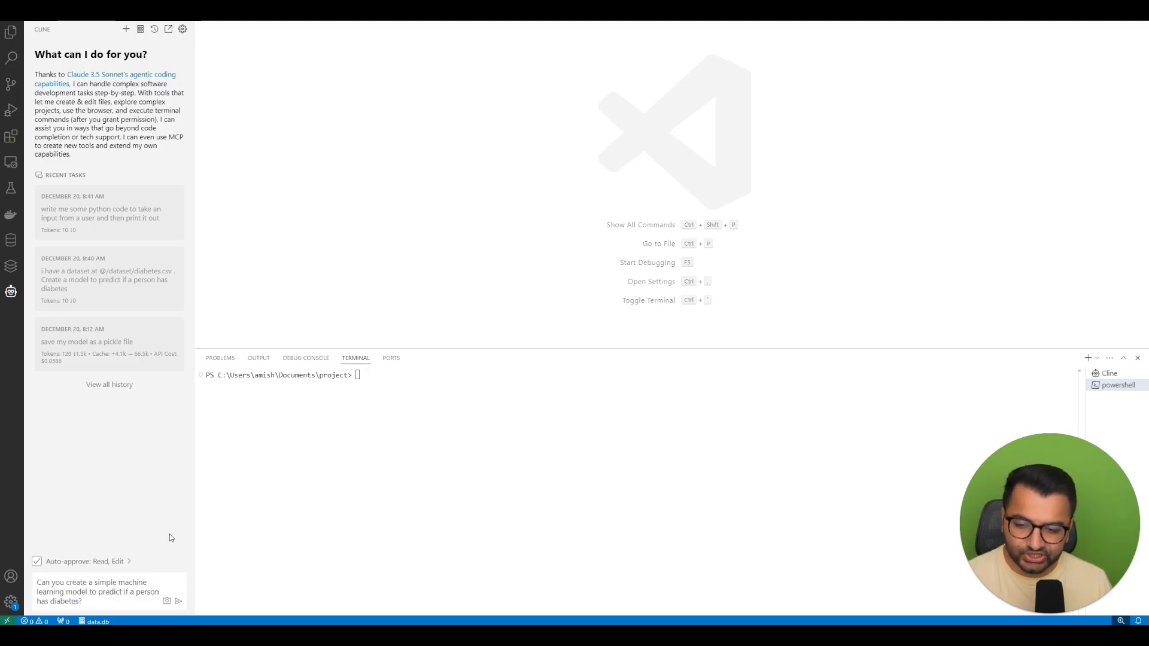
pyautogui.moveTo(180, 567)
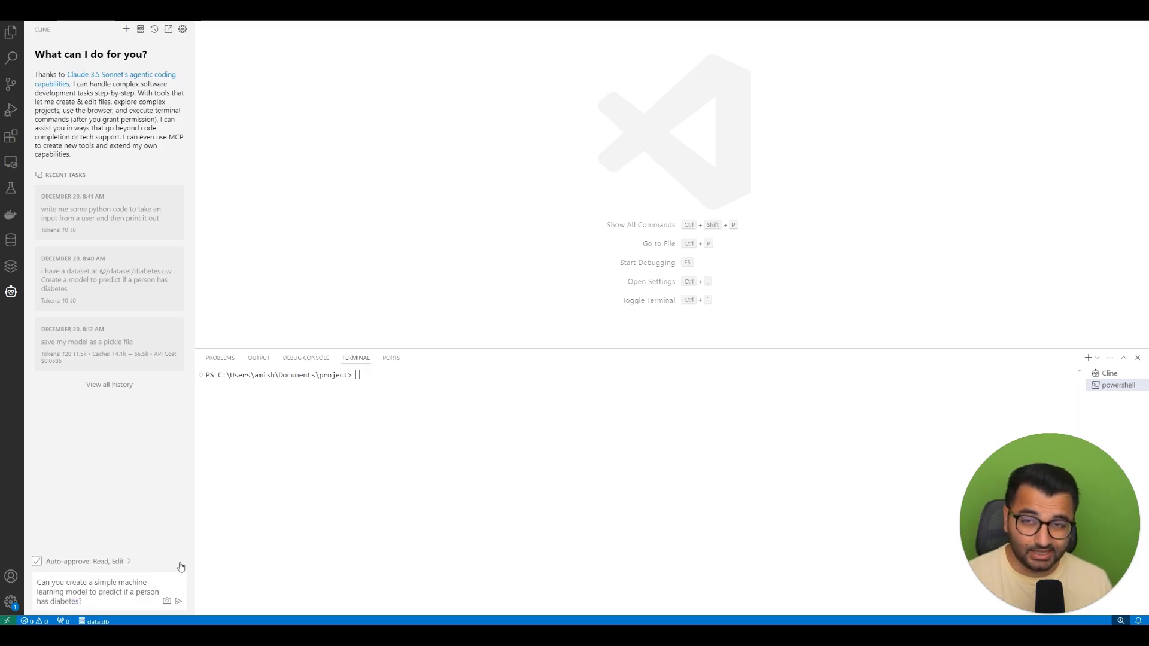
pyautogui.click(179, 601)
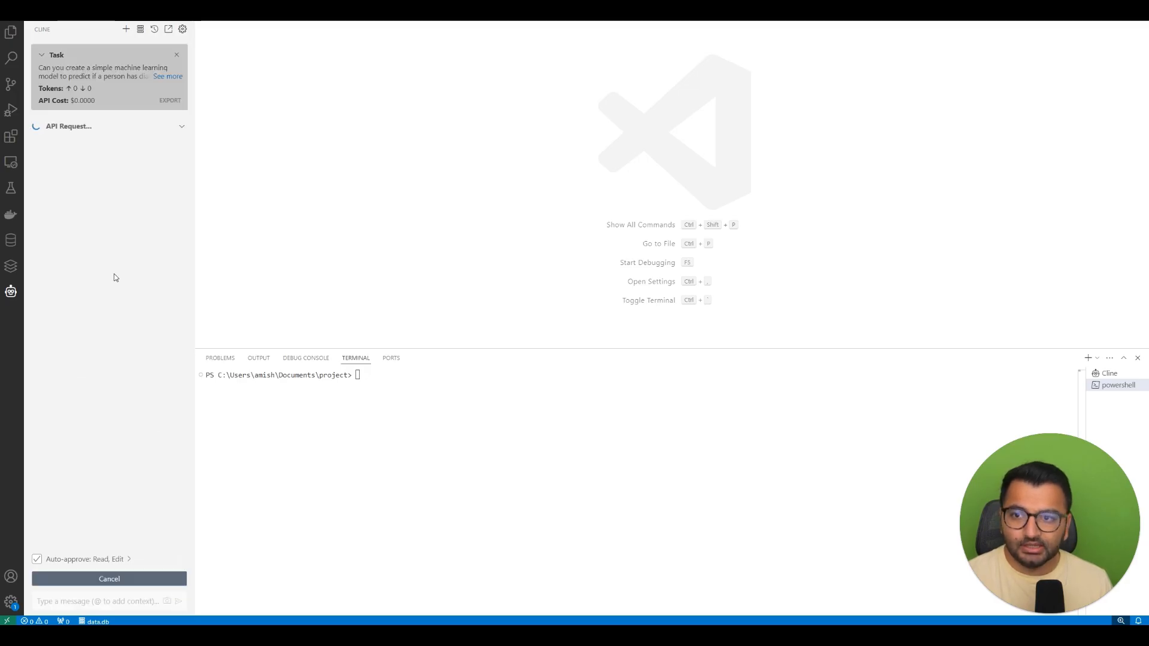
pyautogui.moveTo(102, 250)
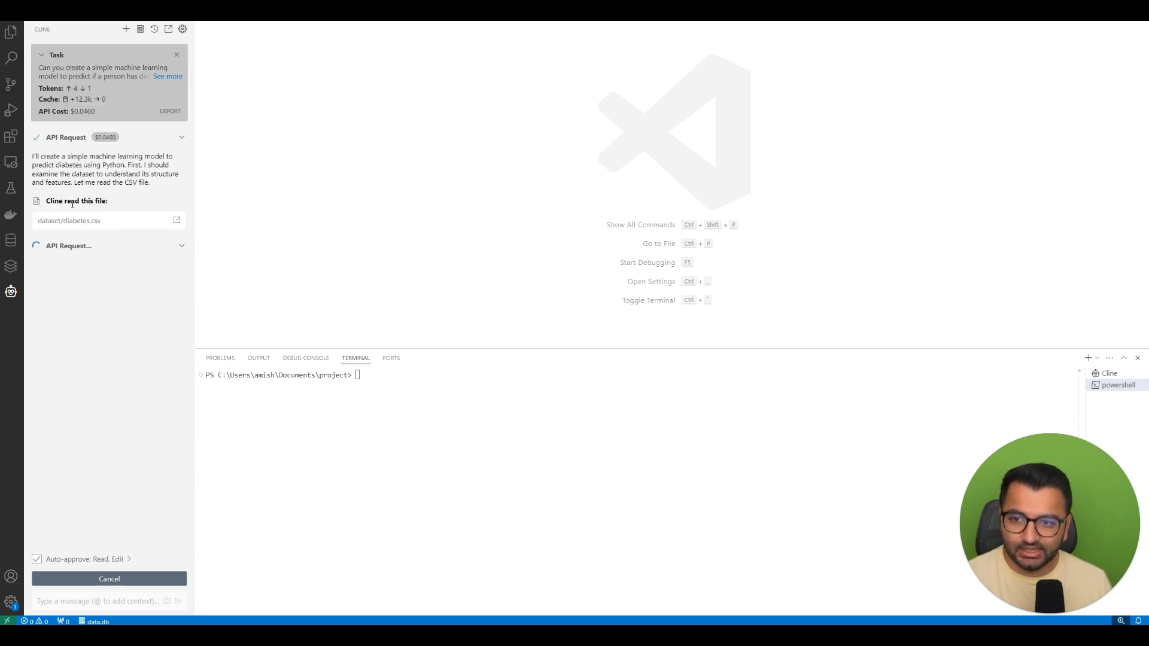
pyautogui.moveTo(66, 227)
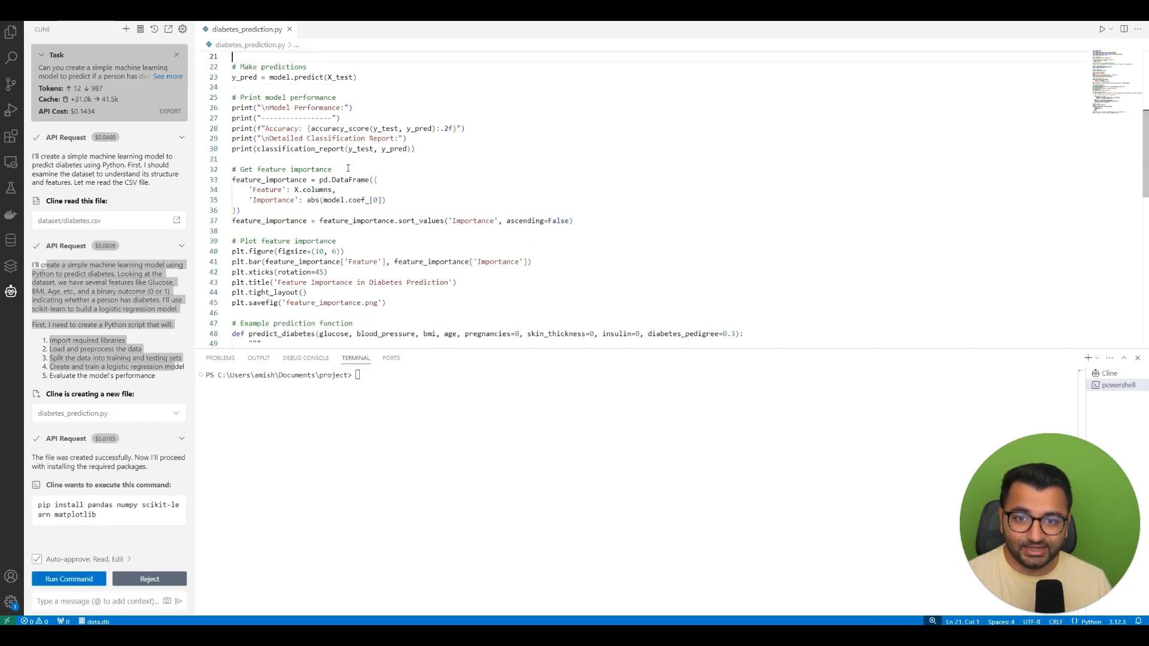
# Scroll through the generated diabetes_prediction.py code while Cline works.
pyautogui.scroll(-3)
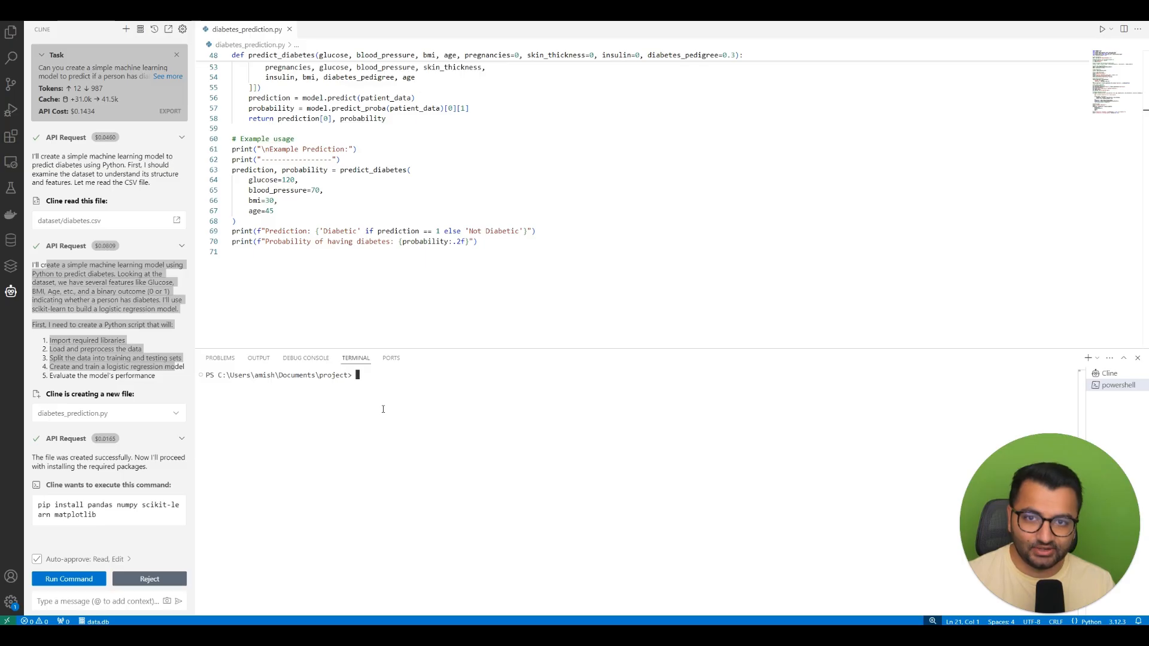
# Run python .\diabetes_prediction.py in the terminal and review the 0.75 accuracy output and code.
pyautogui.write('pyton')
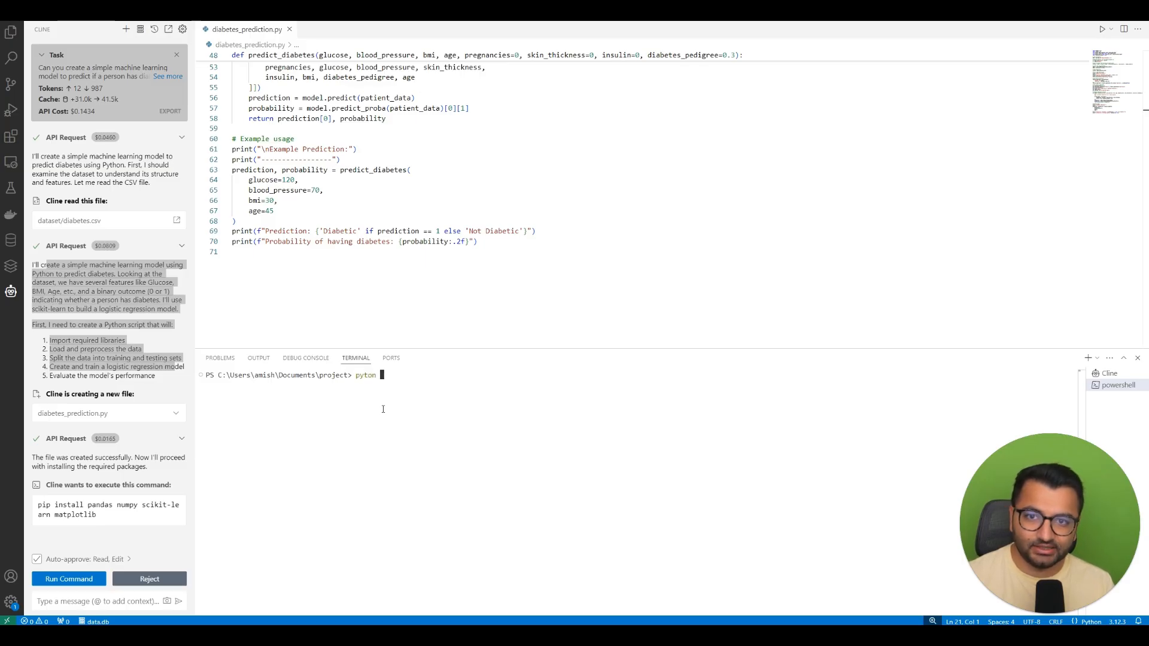
pyautogui.write('.\\diabetes_prediction.py')
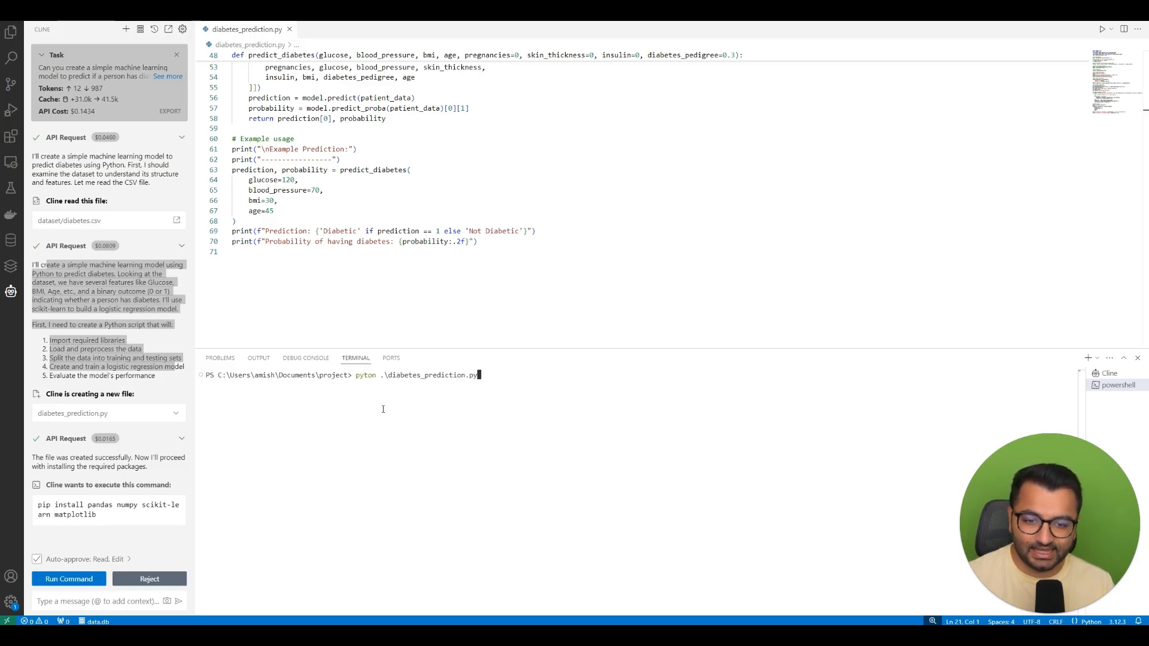
pyautogui.press('Return')
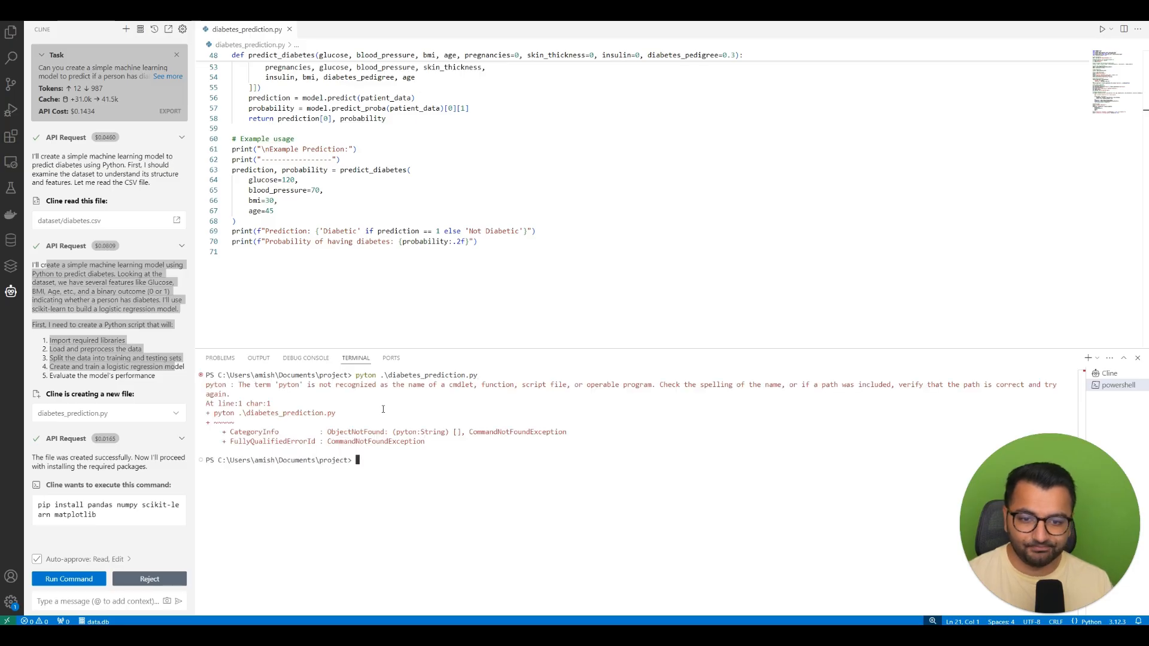
pyautogui.write('pyton .\\diabetes_prediction.py')
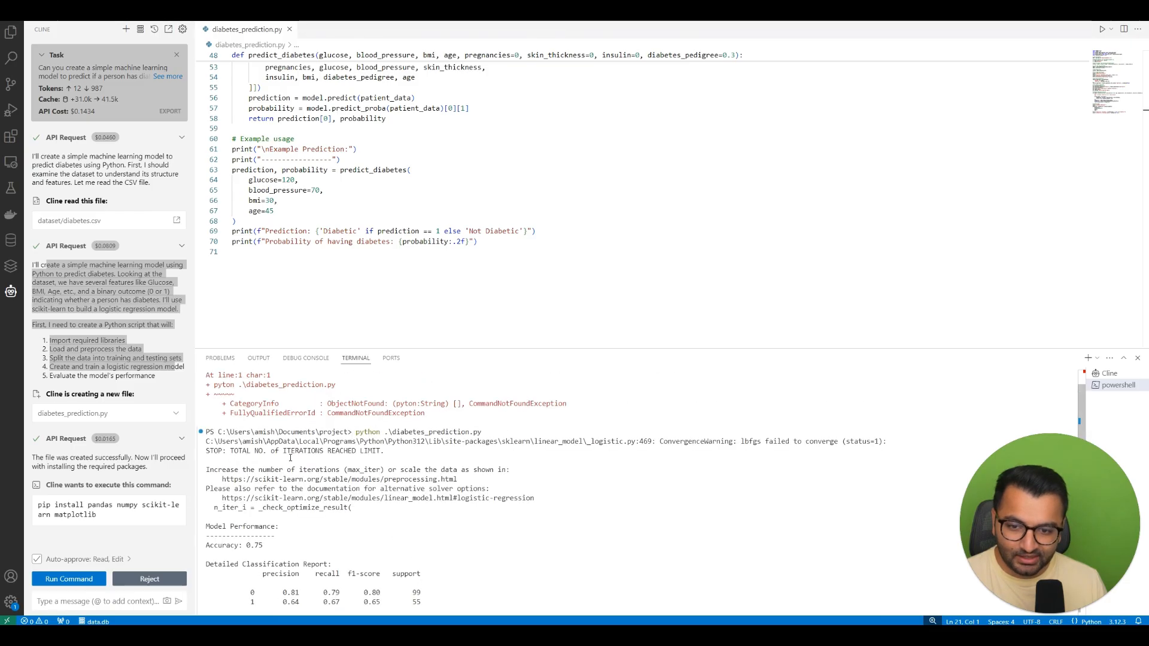
pyautogui.scroll(-3)
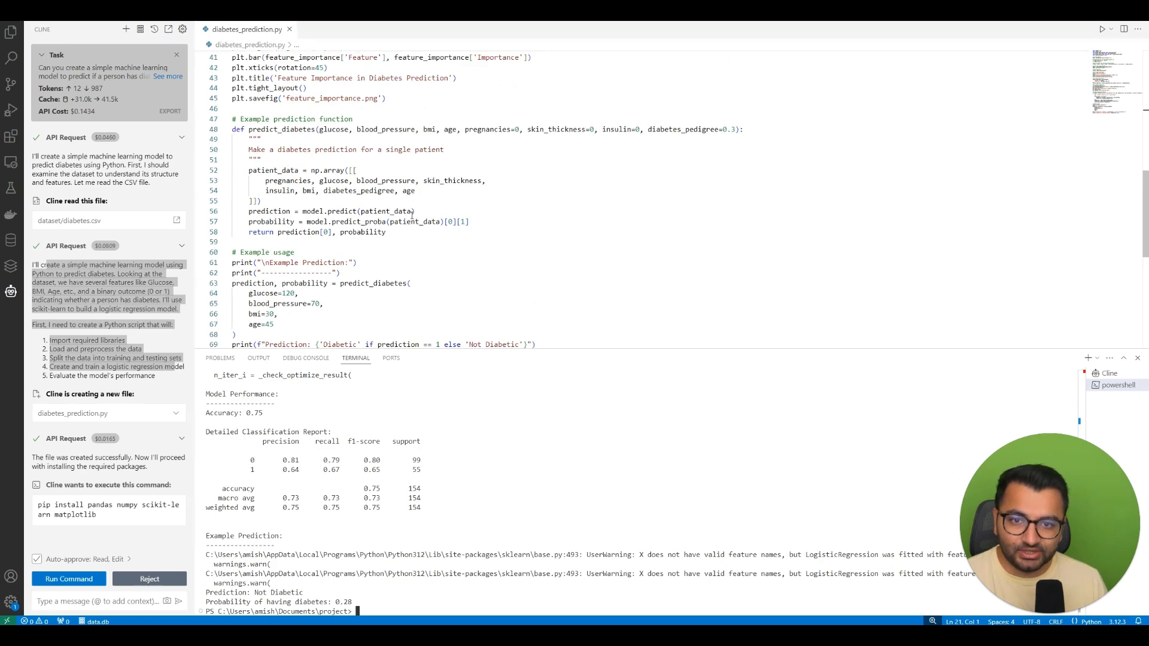
pyautogui.scroll(3)
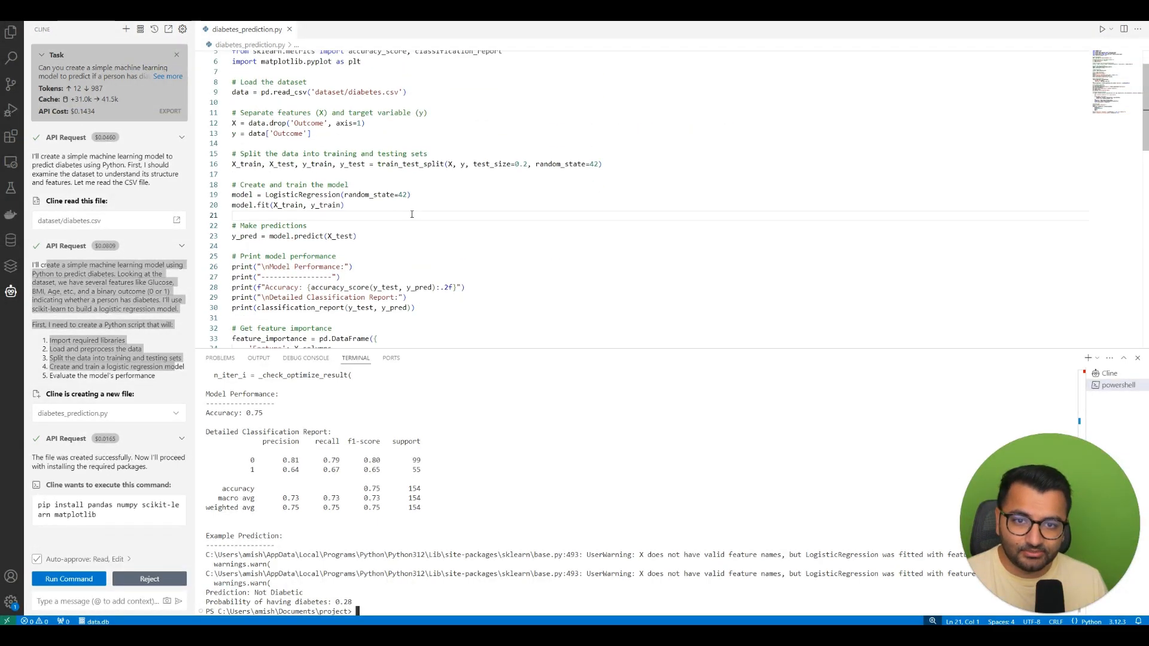
pyautogui.scroll(-3)
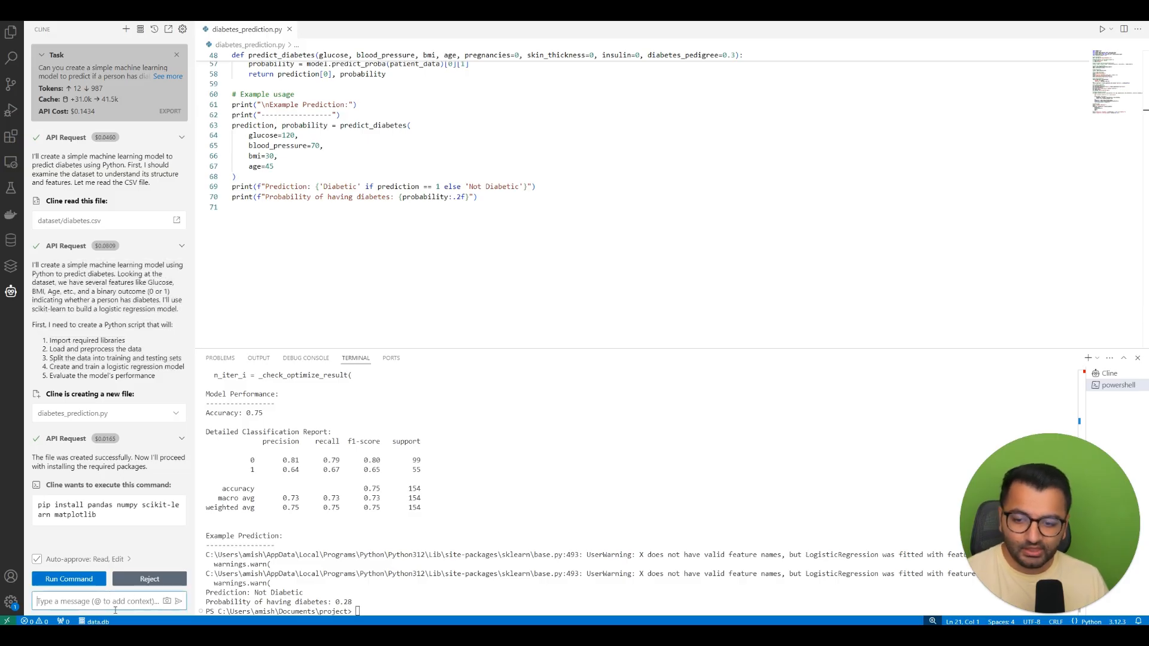
# Tell Cline not to run the file but save the model as a pickle, rerun the script, and list the files.
pyautogui.write('dont run')
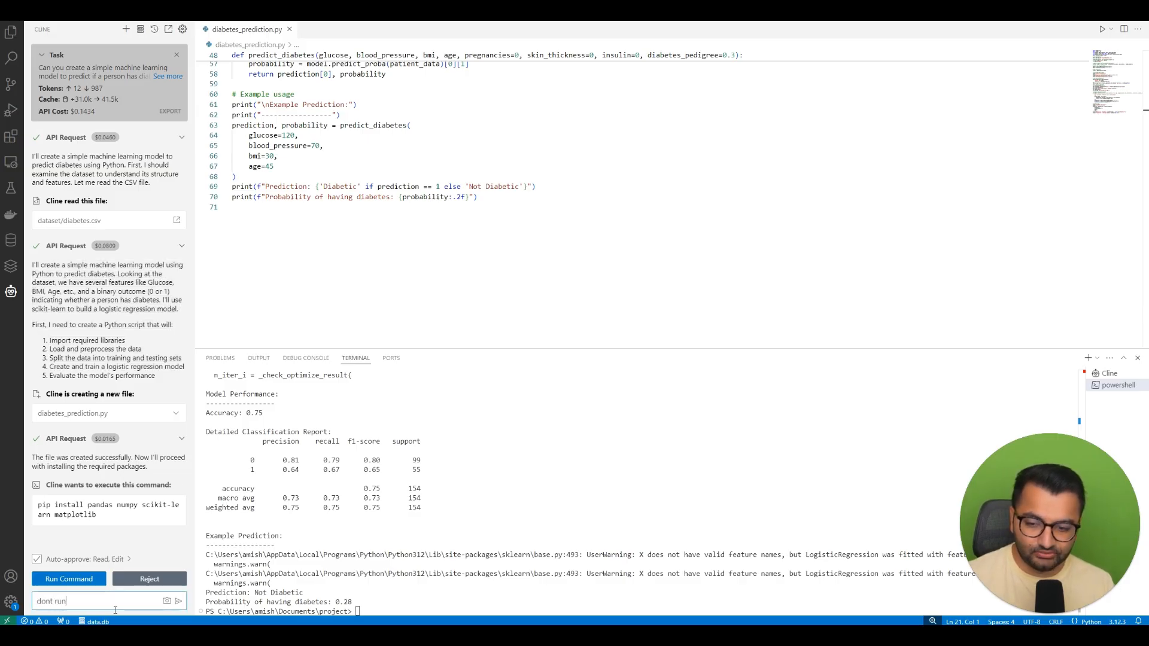
pyautogui.write("the file. However, I'd like to")
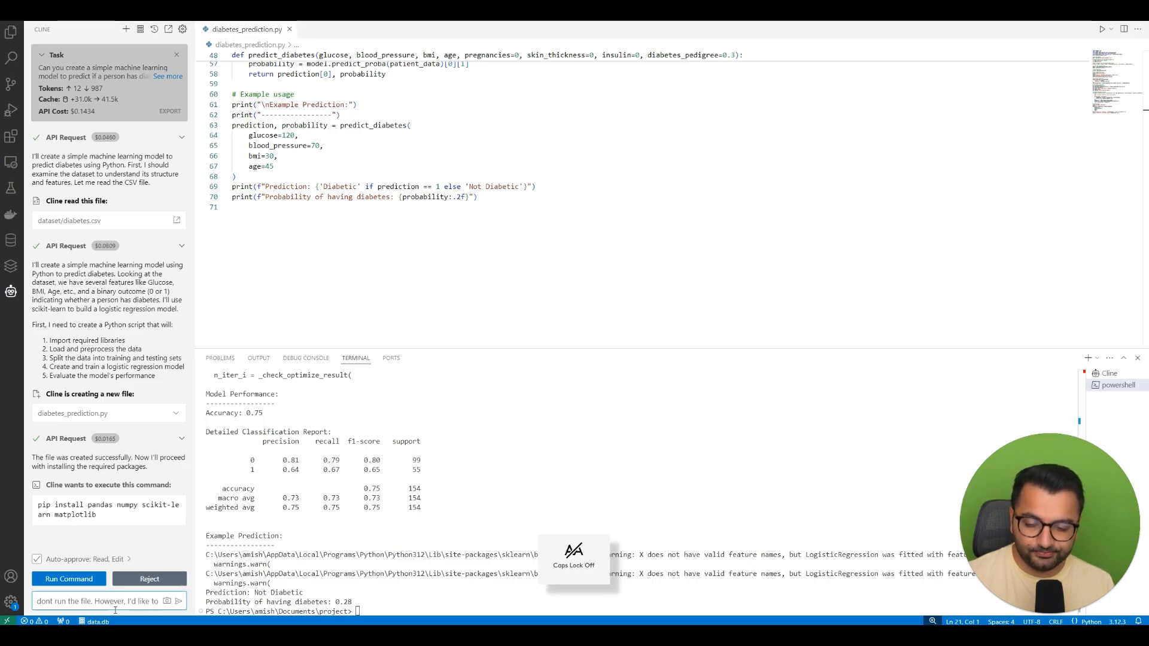
pyautogui.write('download the file as a p')
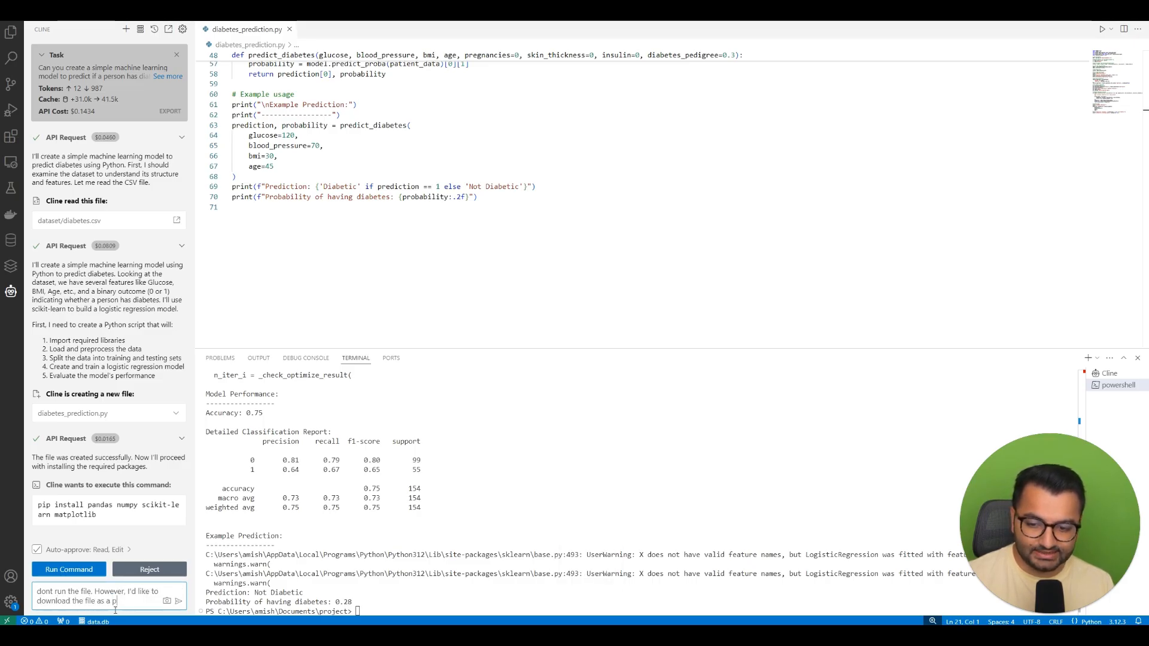
pyautogui.click(177, 601)
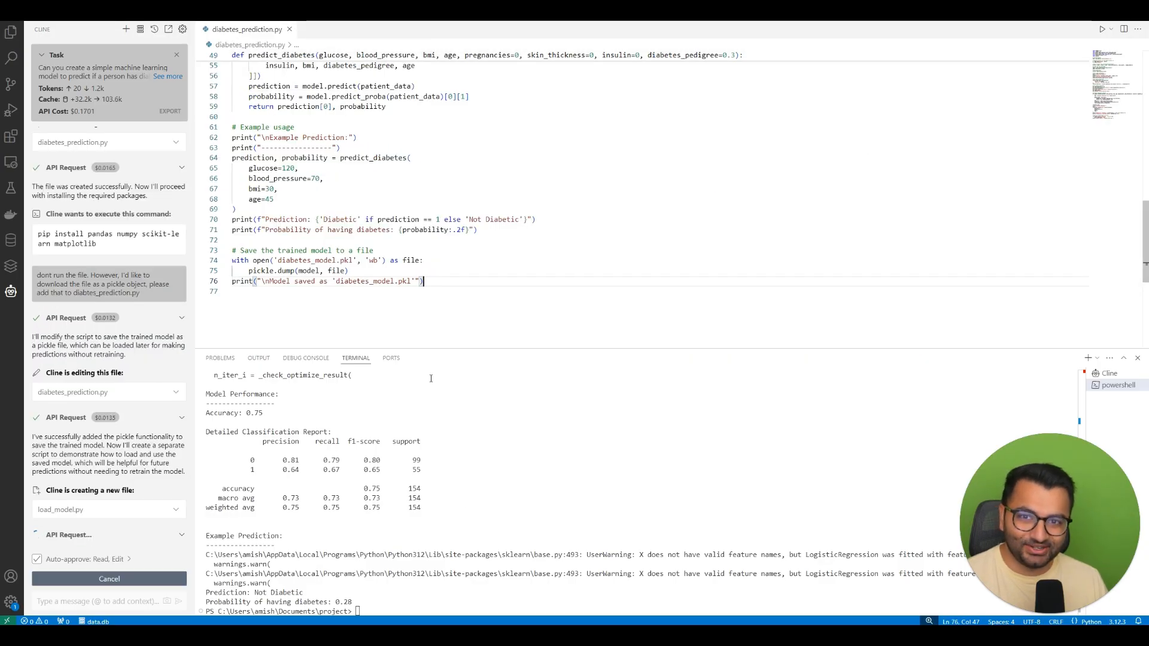
pyautogui.write('python .\\diabetes_prediction.py')
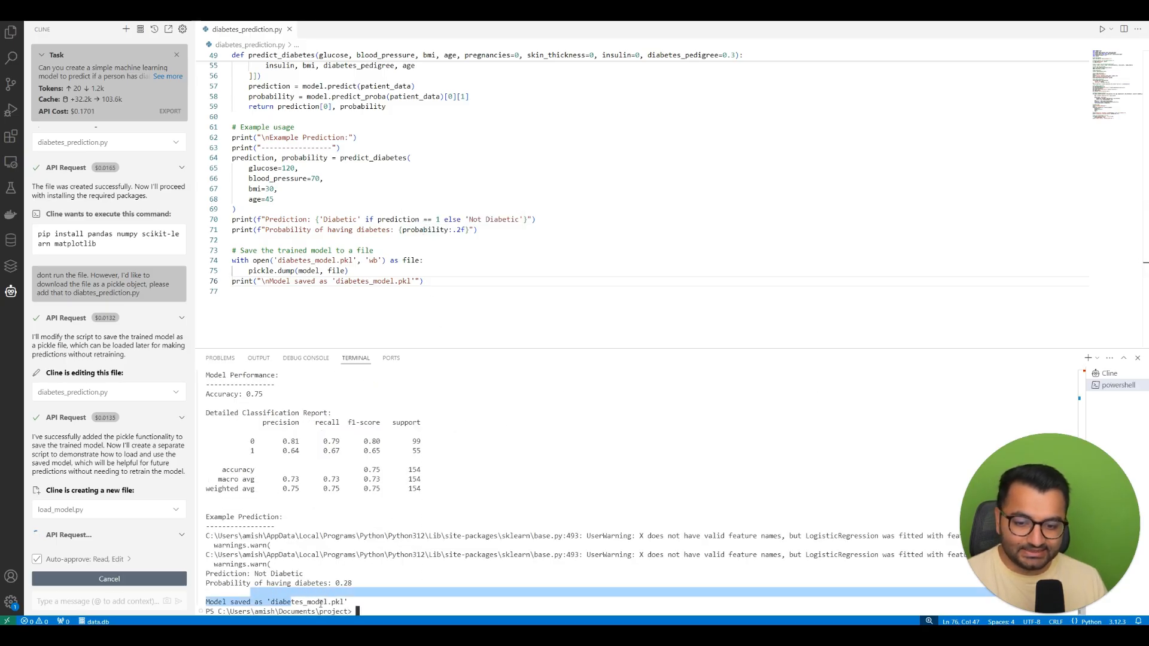
pyautogui.click(11, 32)
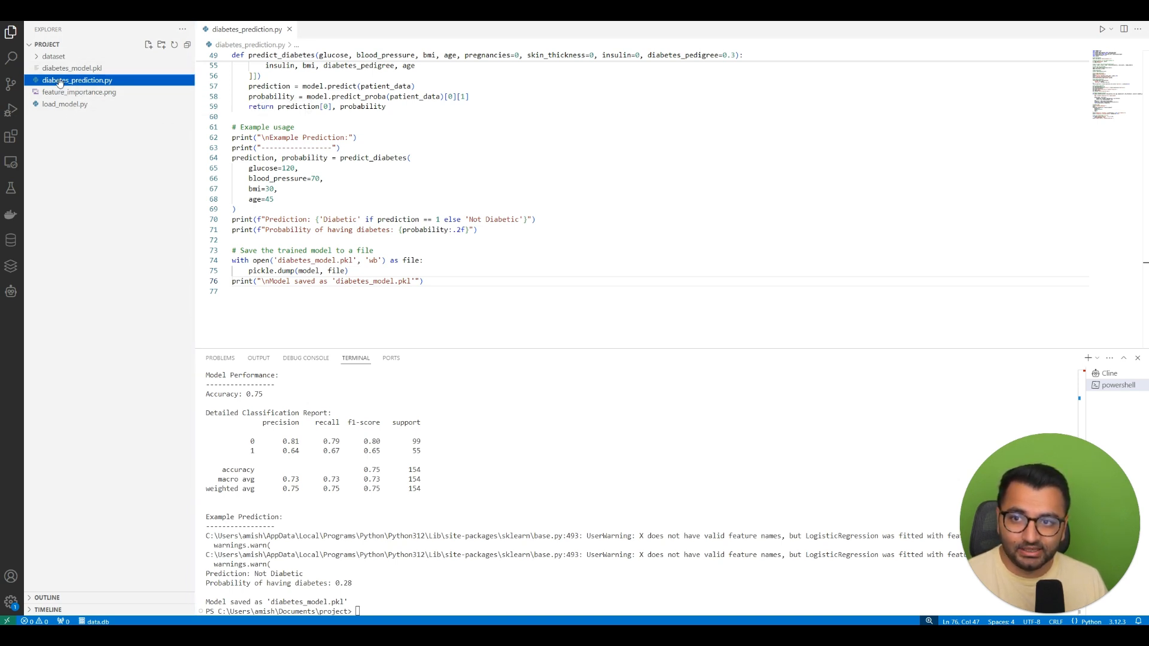
# View feature_importance.png, close it, and return to the Cline chat.
pyautogui.click(79, 92)
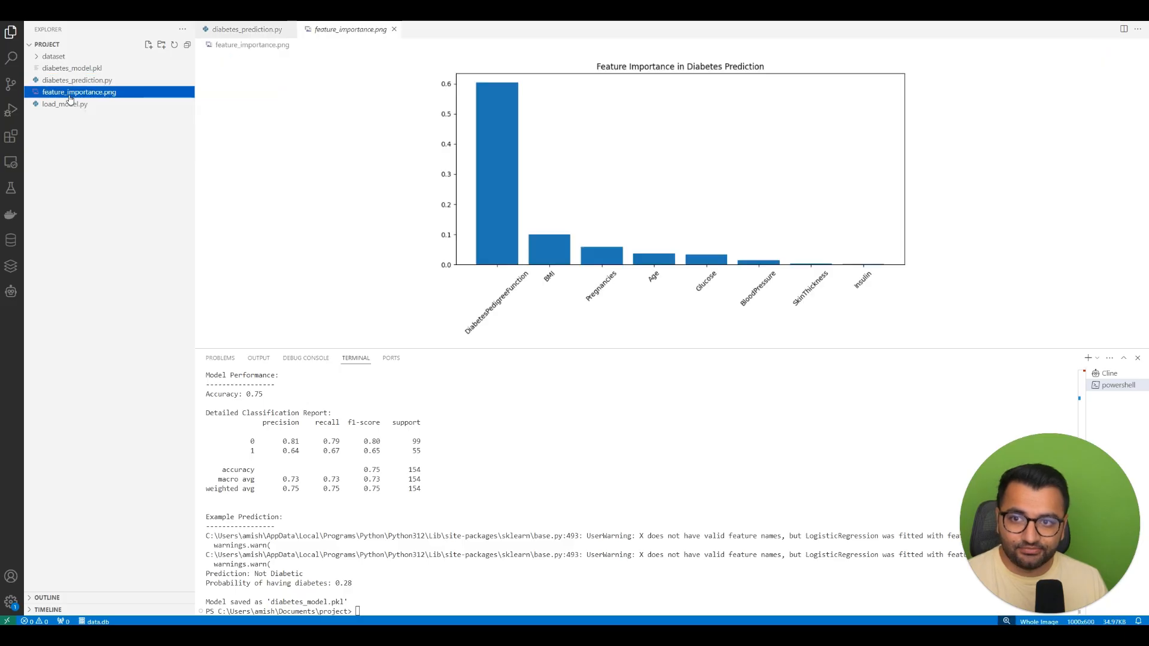
pyautogui.moveTo(821, 196)
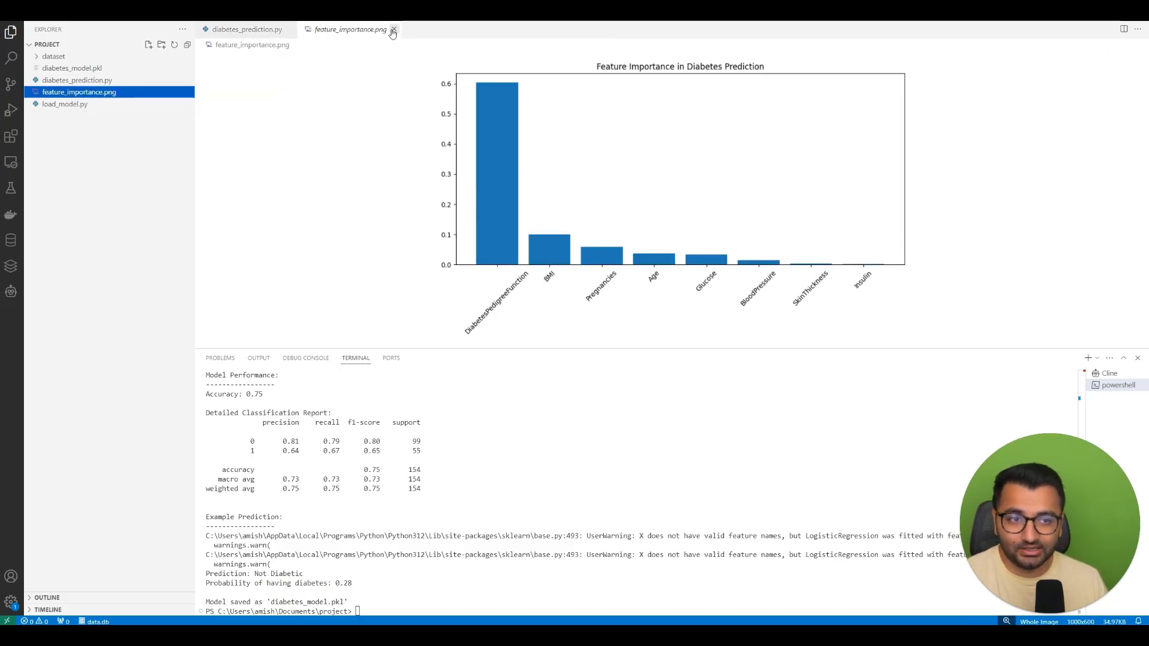
pyautogui.click(393, 29)
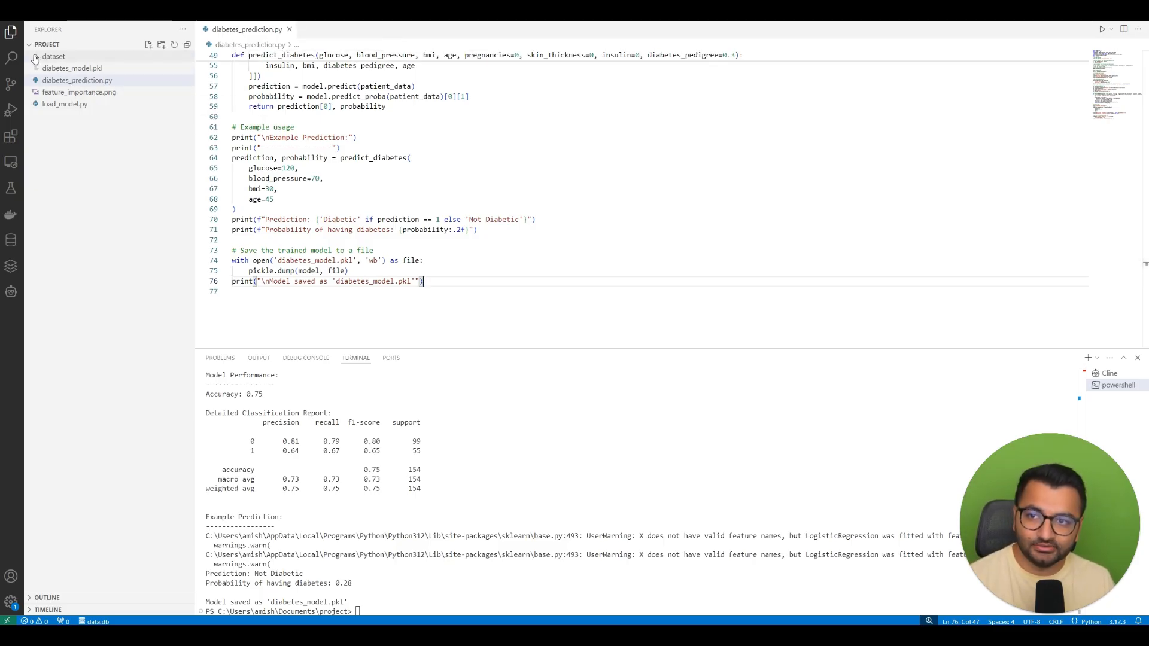
pyautogui.click(11, 292)
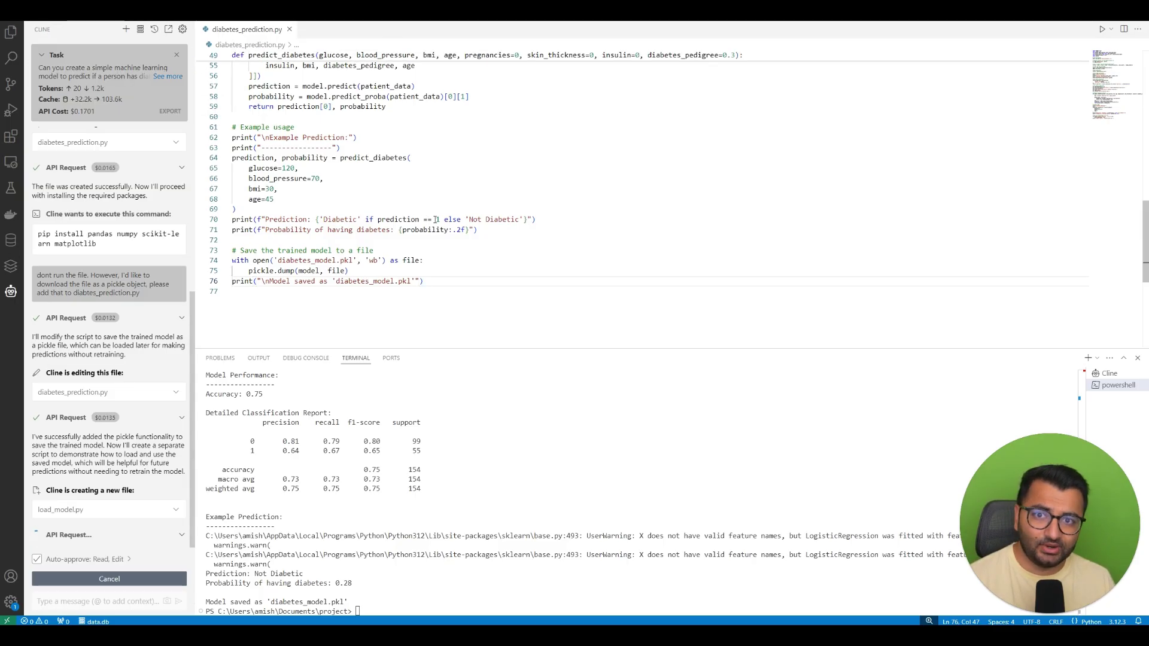
# Cancel the pending request and ask Cline for a Streamlit app taking user info to predict diabetes, reviewing app.py.
pyautogui.click(109, 578)
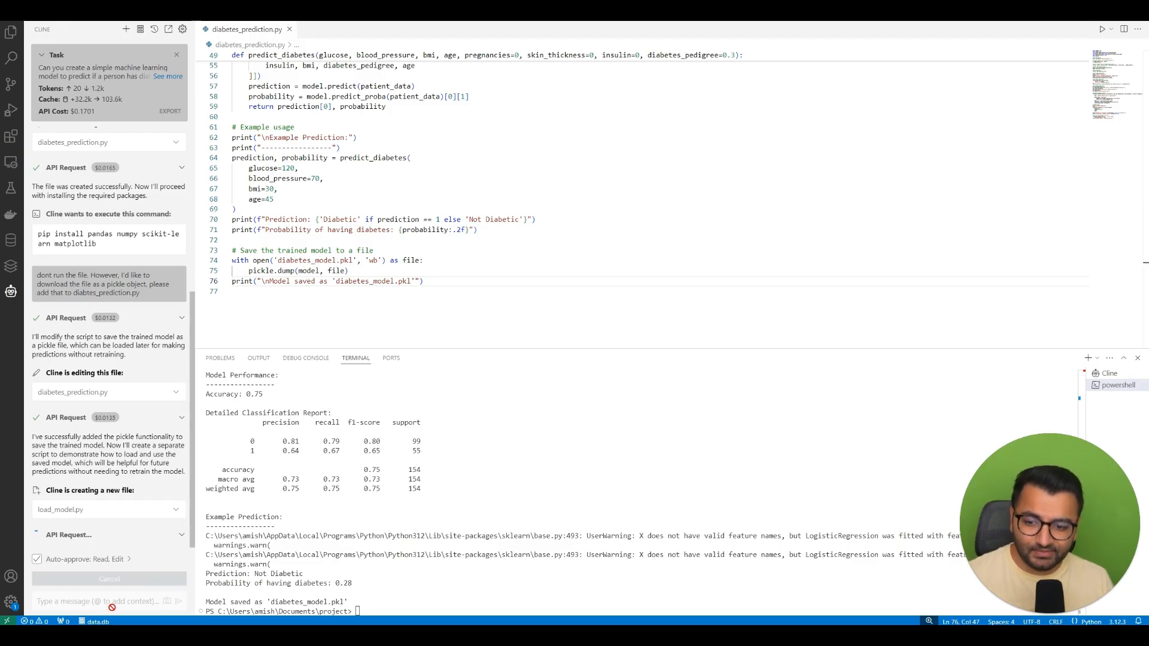
pyautogui.write('Write a streamlit application where a user can provide information about themselves and the model will predict if they have diabetes or not. Assume I already have streamlit installed and downloaded.')
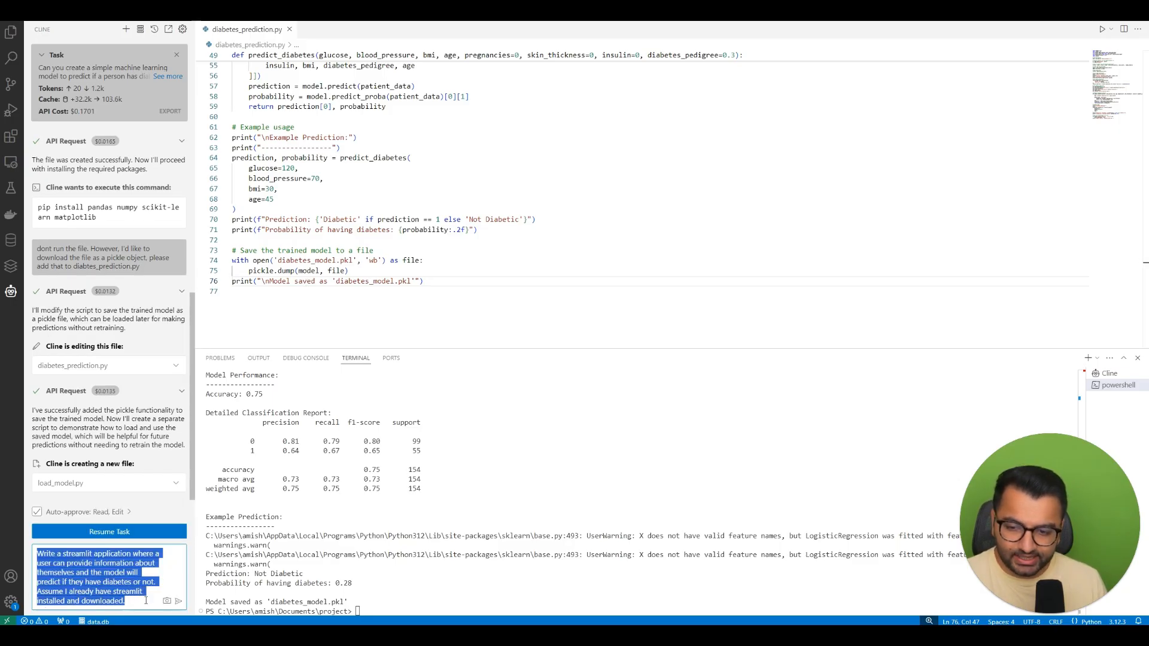
pyautogui.click(96, 579)
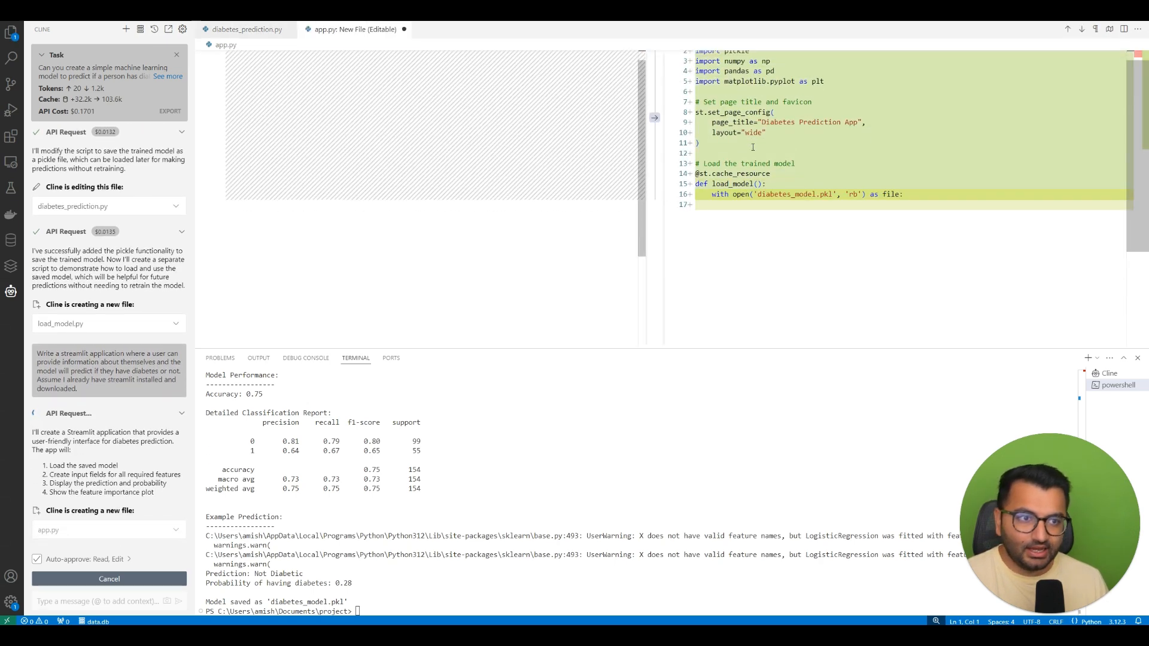
pyautogui.scroll(-3)
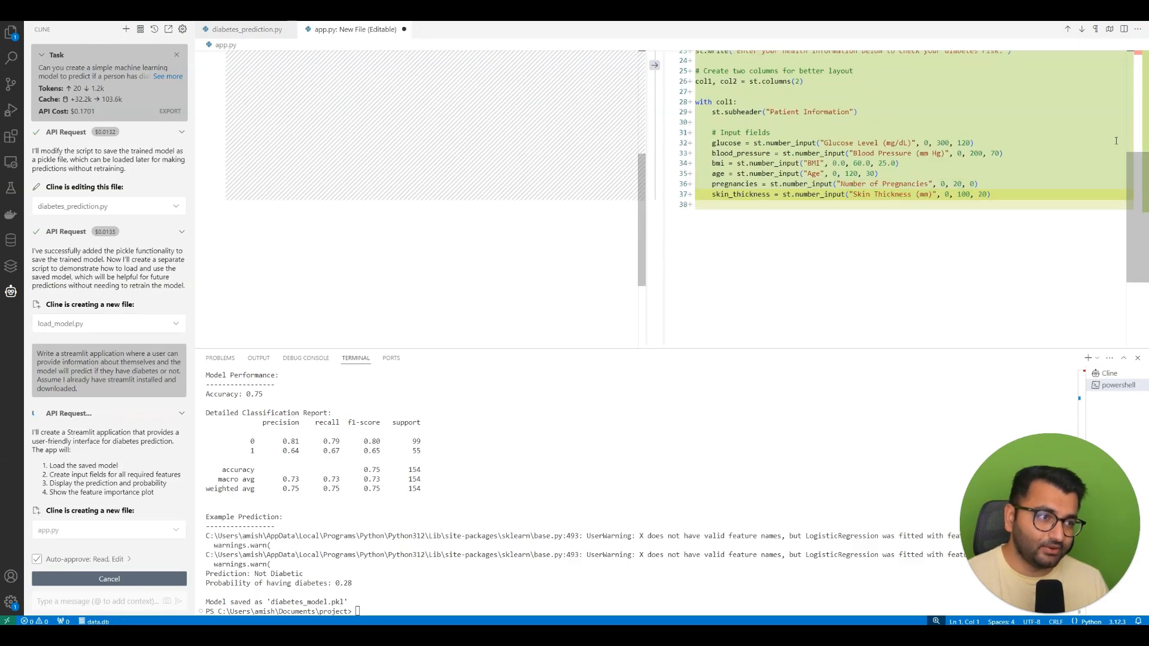
pyautogui.scroll(3)
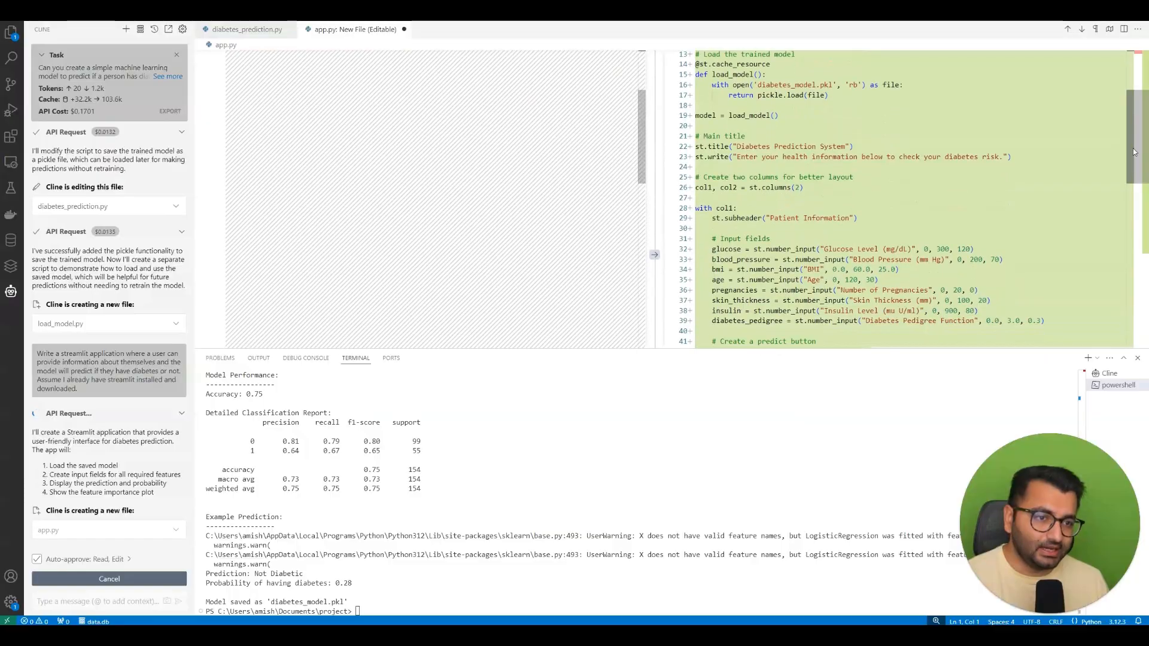
pyautogui.scroll(-3)
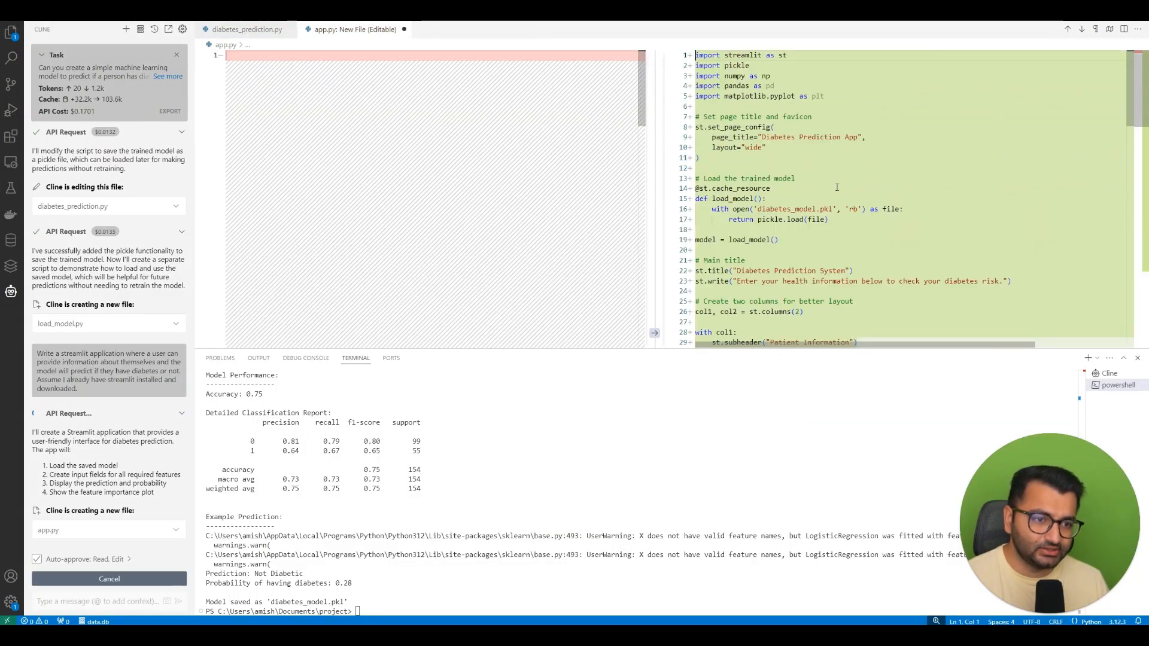
pyautogui.scroll(-3)
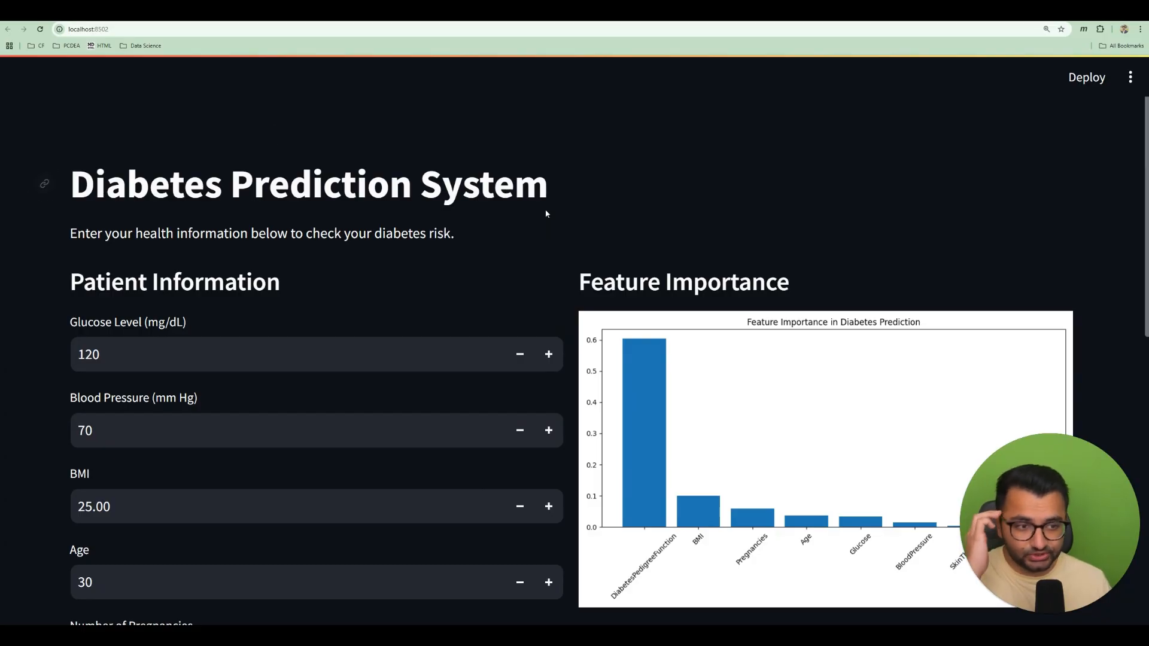
pyautogui.moveTo(400, 250)
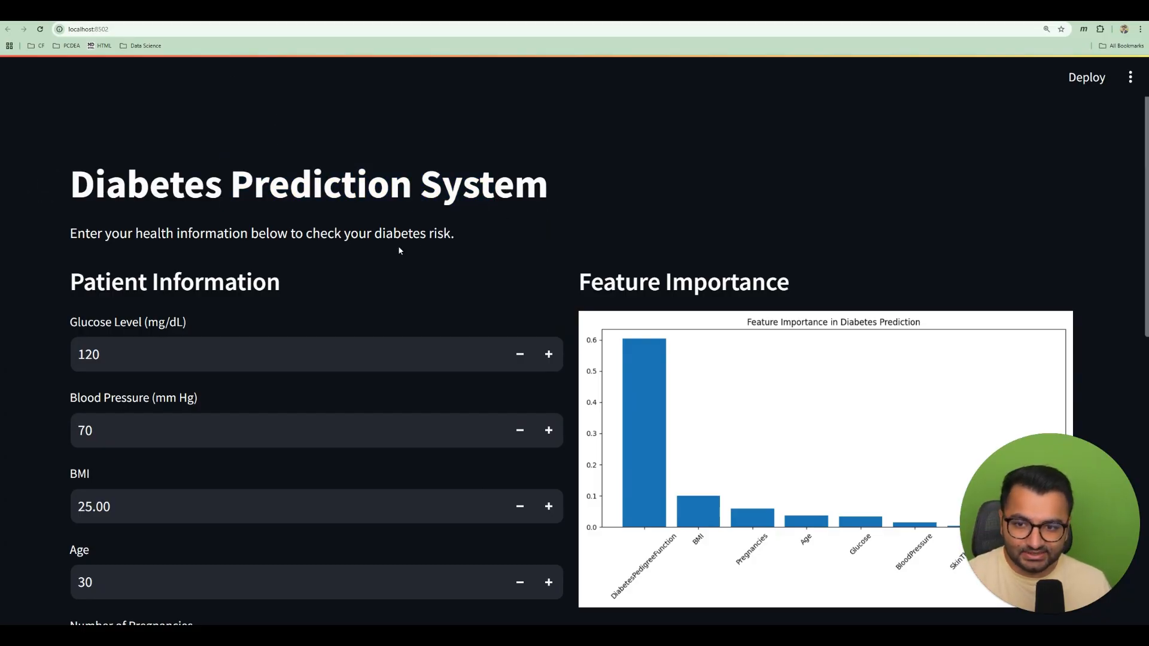
# Raise the Age to 32 and get the prediction: Low Risk of Diabetes, probability 12.78%.
pyautogui.scroll(-3)
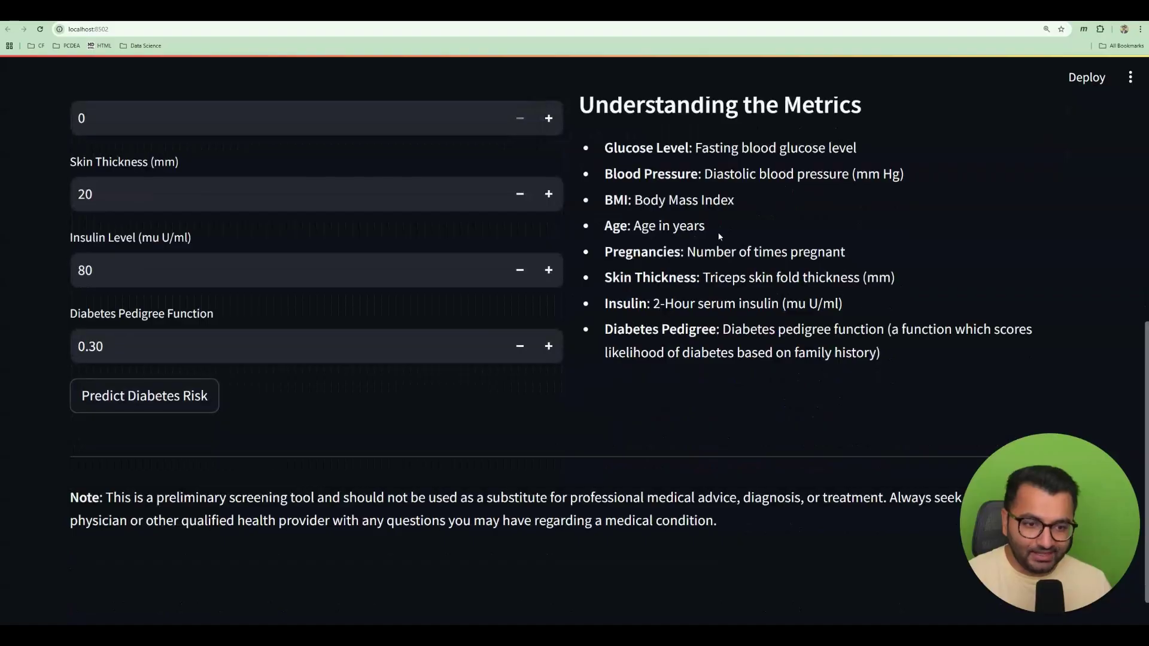
pyautogui.scroll(3)
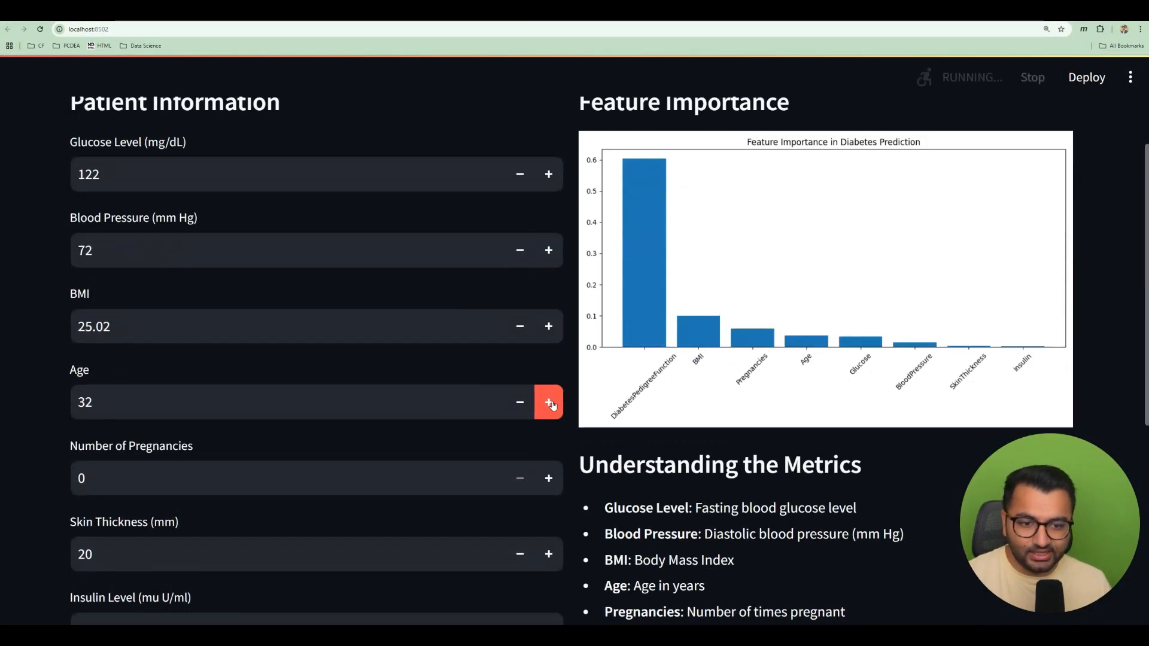
pyautogui.click(145, 347)
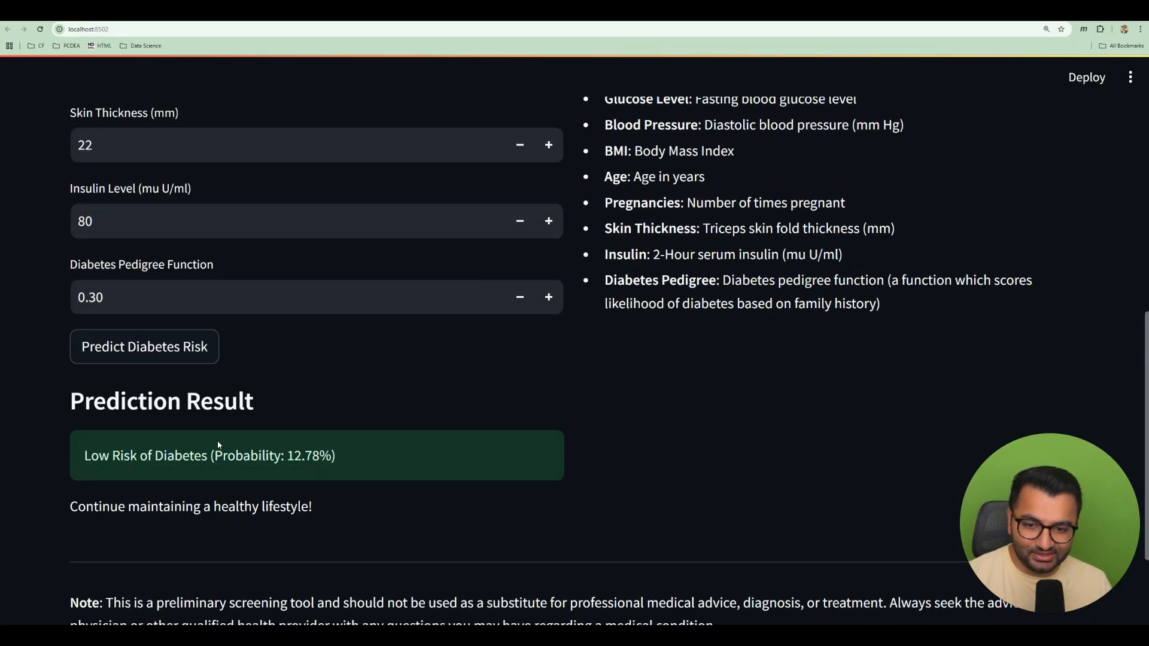
pyautogui.scroll(-3)
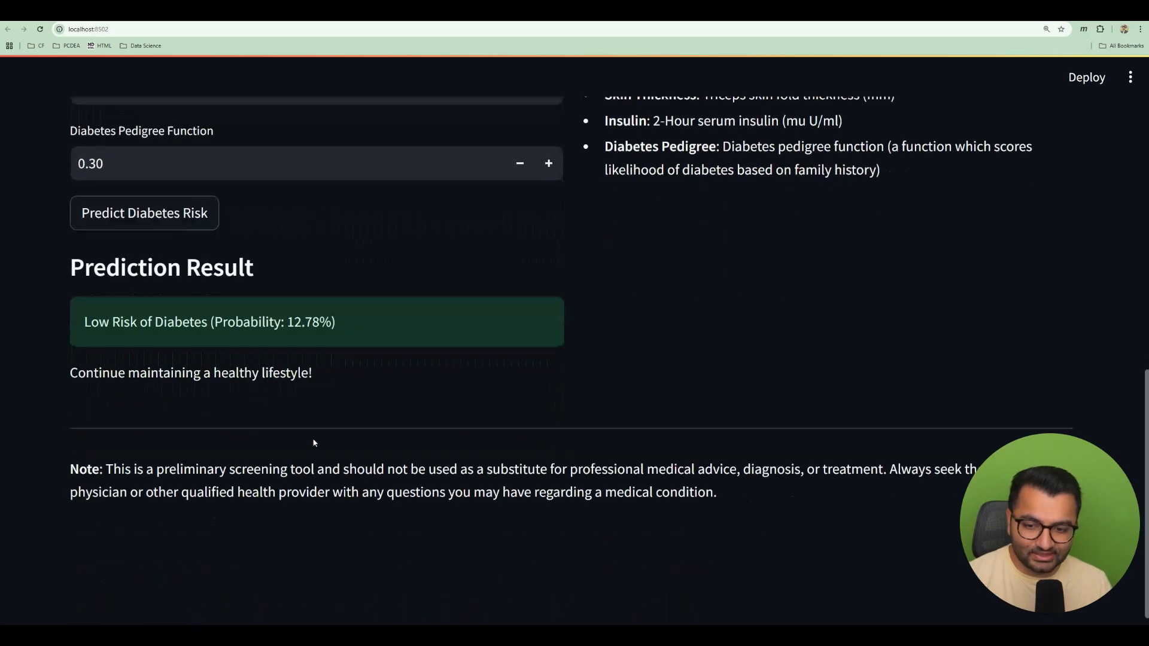
pyautogui.scroll(3)
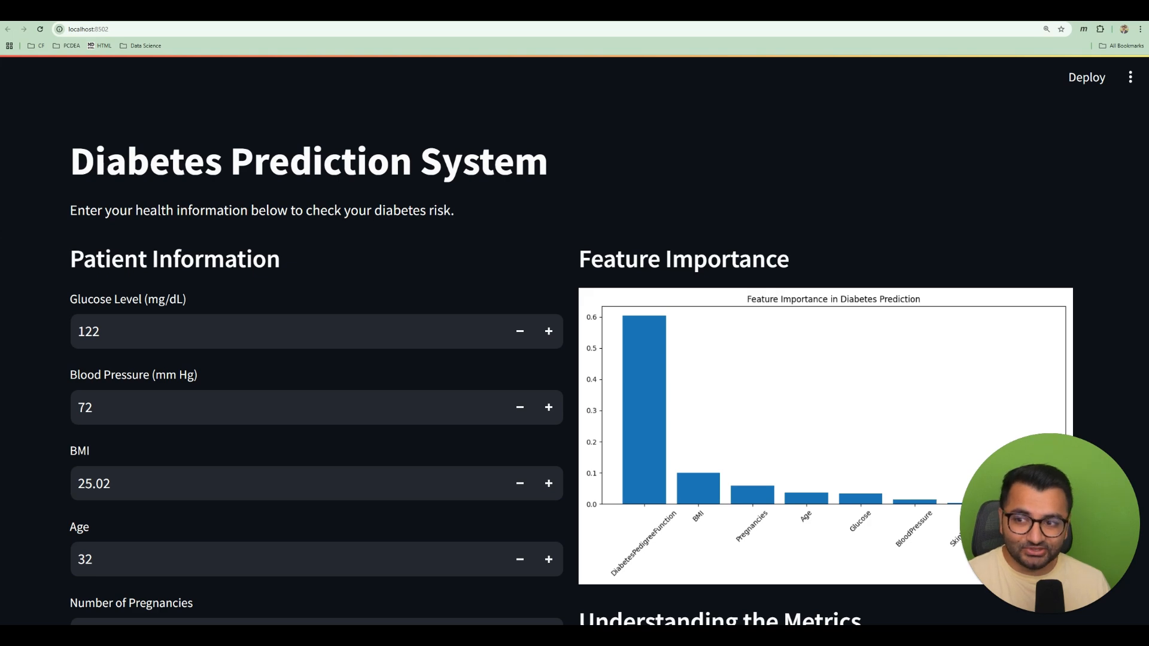
pyautogui.moveTo(40, 112)
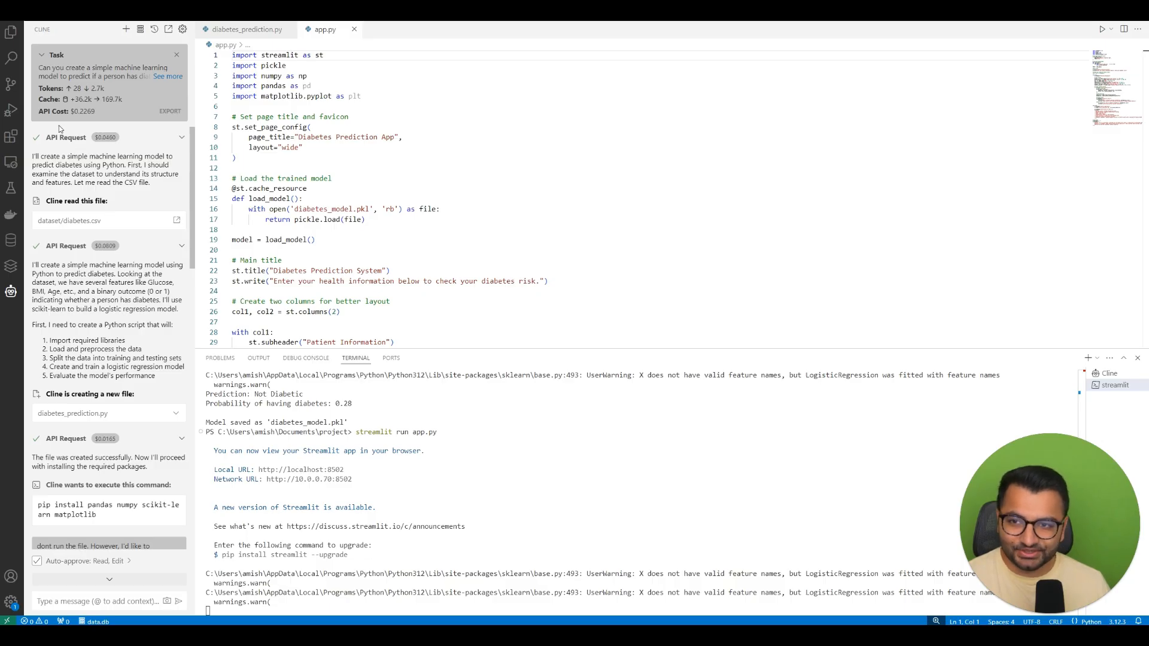
# Highlight the task's total API cost of $0.2269 in the Cline task header.
pyautogui.doubleClick(64, 110)
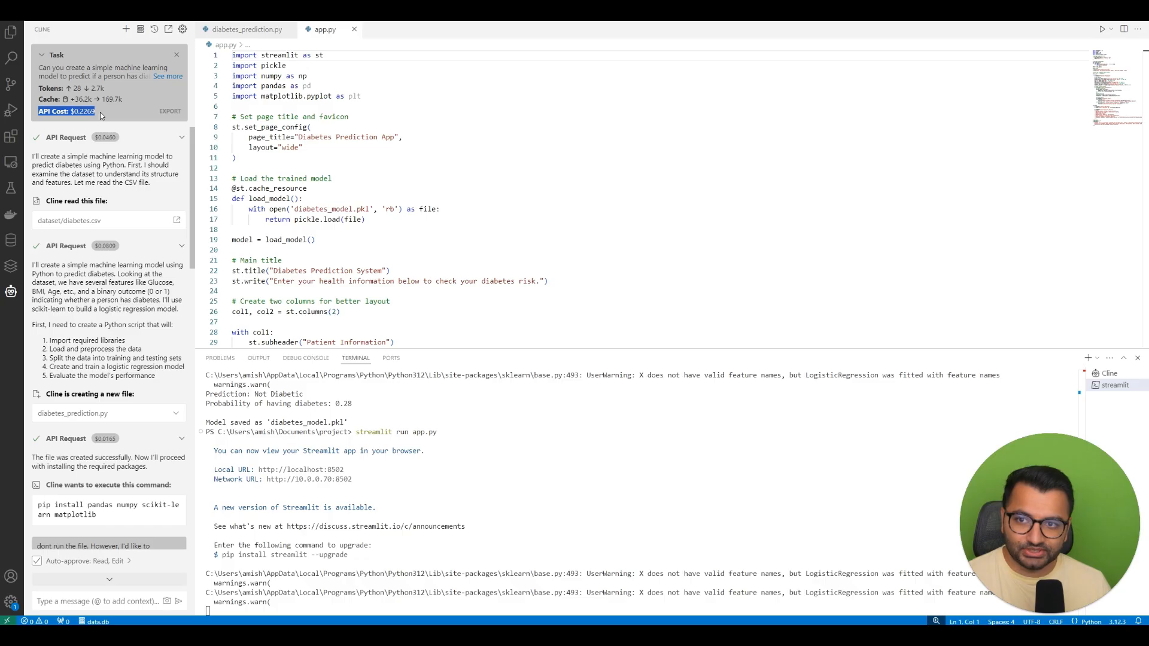
pyautogui.click(69, 110)
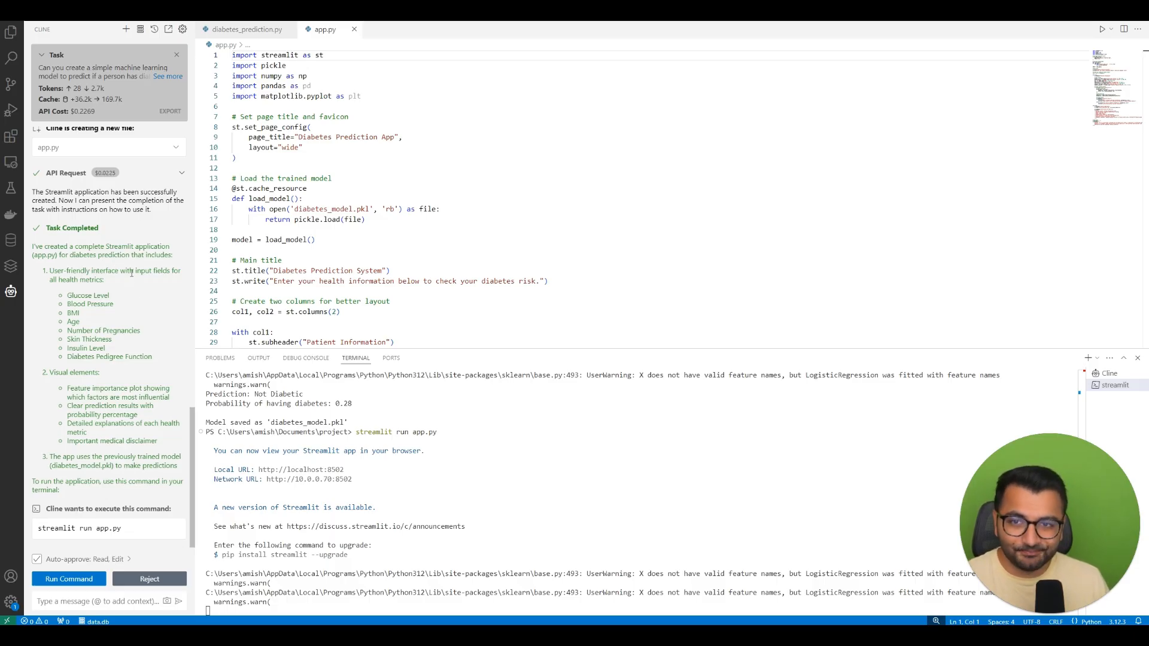
pyautogui.moveTo(141, 278)
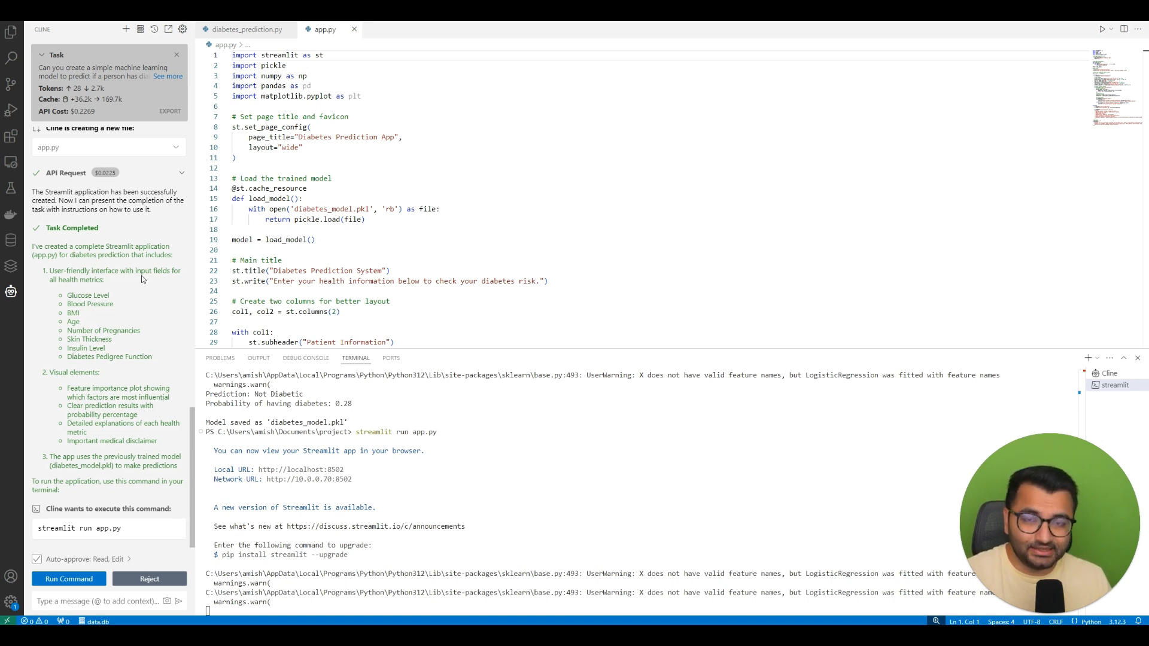
pyautogui.moveTo(139, 276)
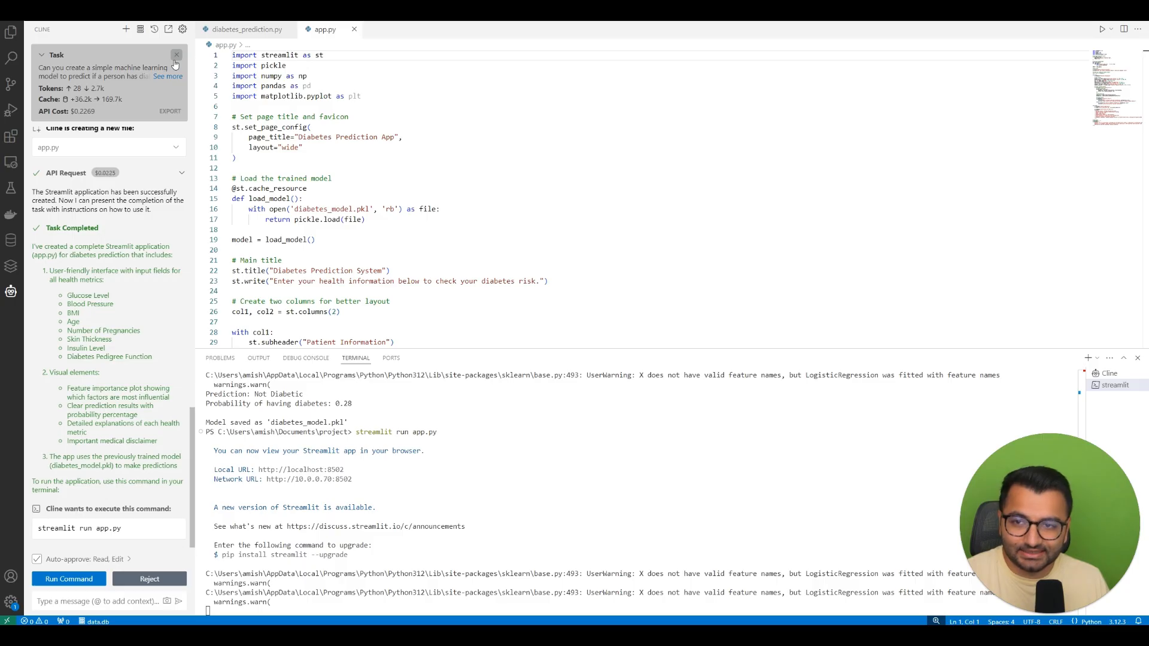
# Close the finished task and set Cline's API provider to Ollama in settings.
pyautogui.click(176, 58)
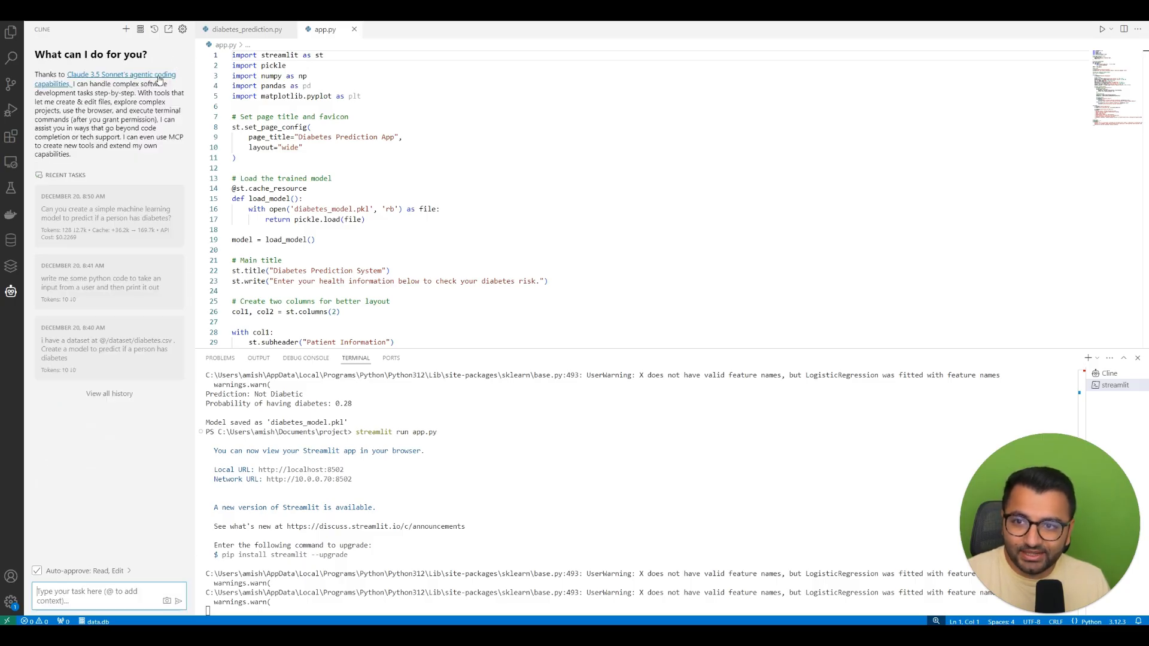
pyautogui.click(182, 29)
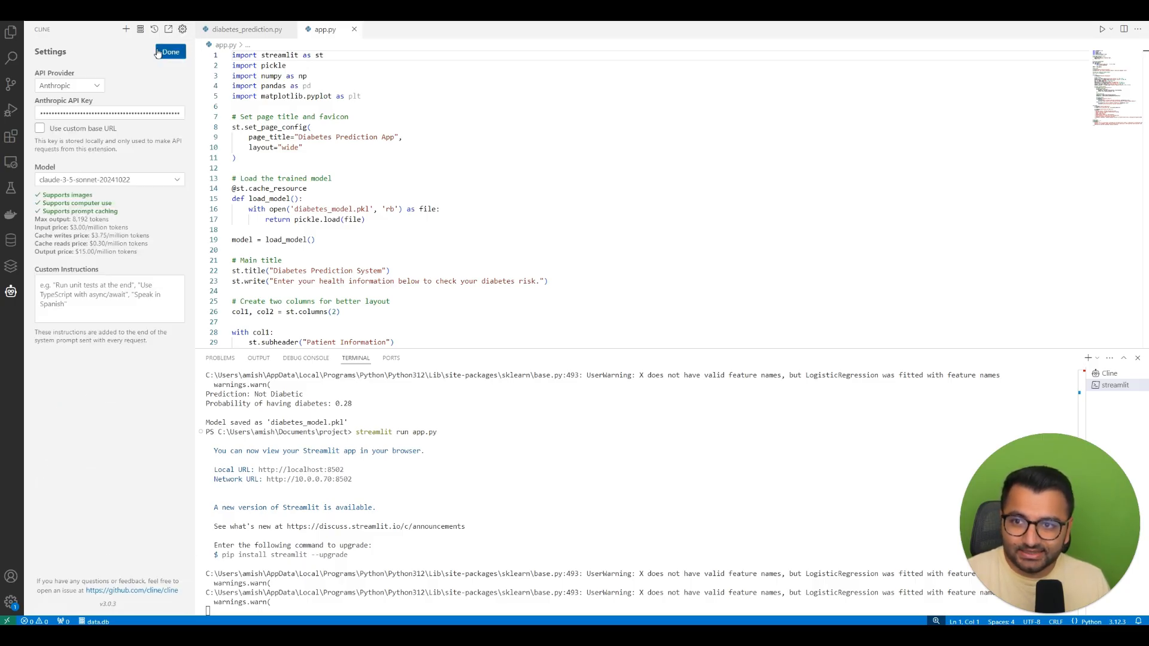
pyautogui.click(69, 85)
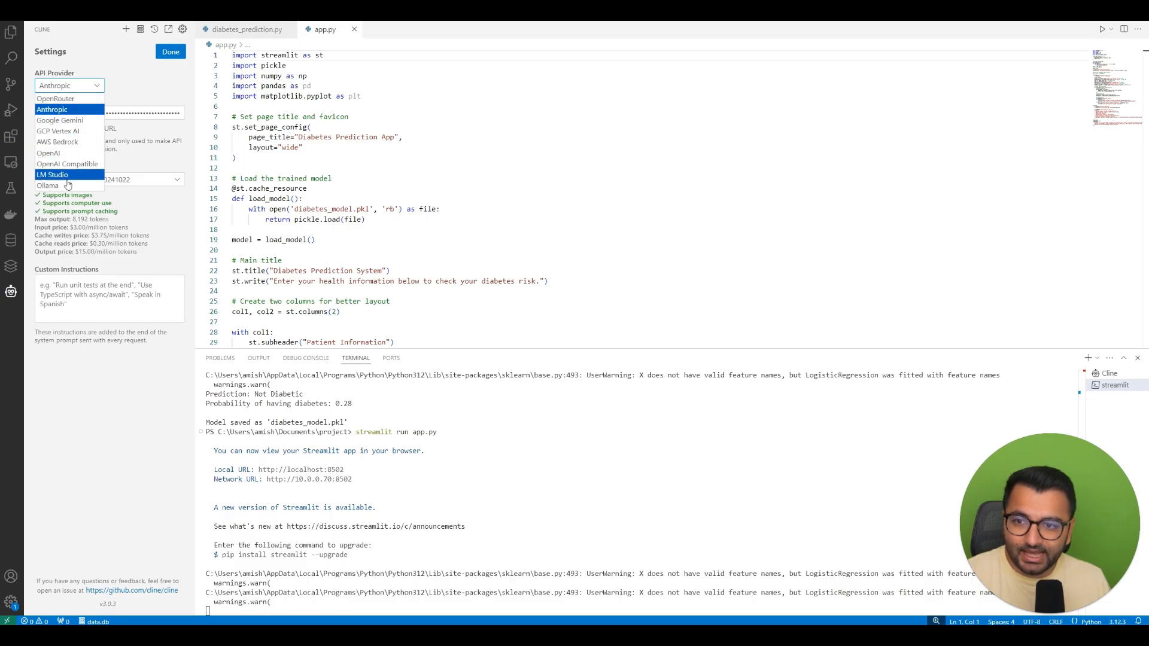
pyautogui.click(48, 185)
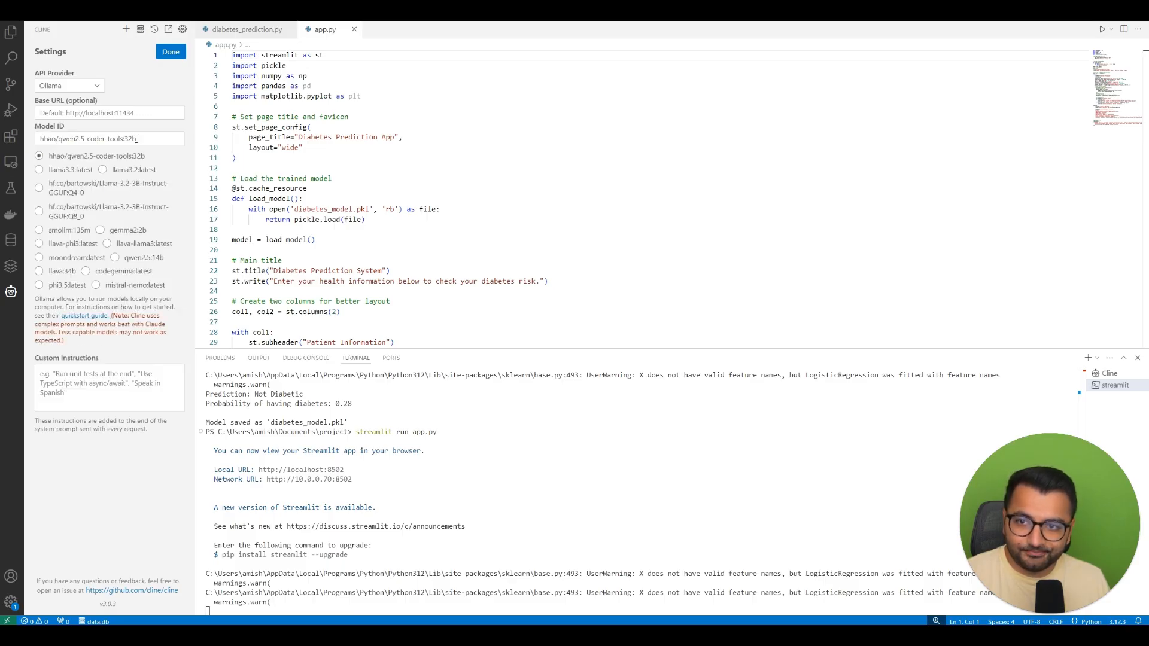
pyautogui.moveTo(889, 177)
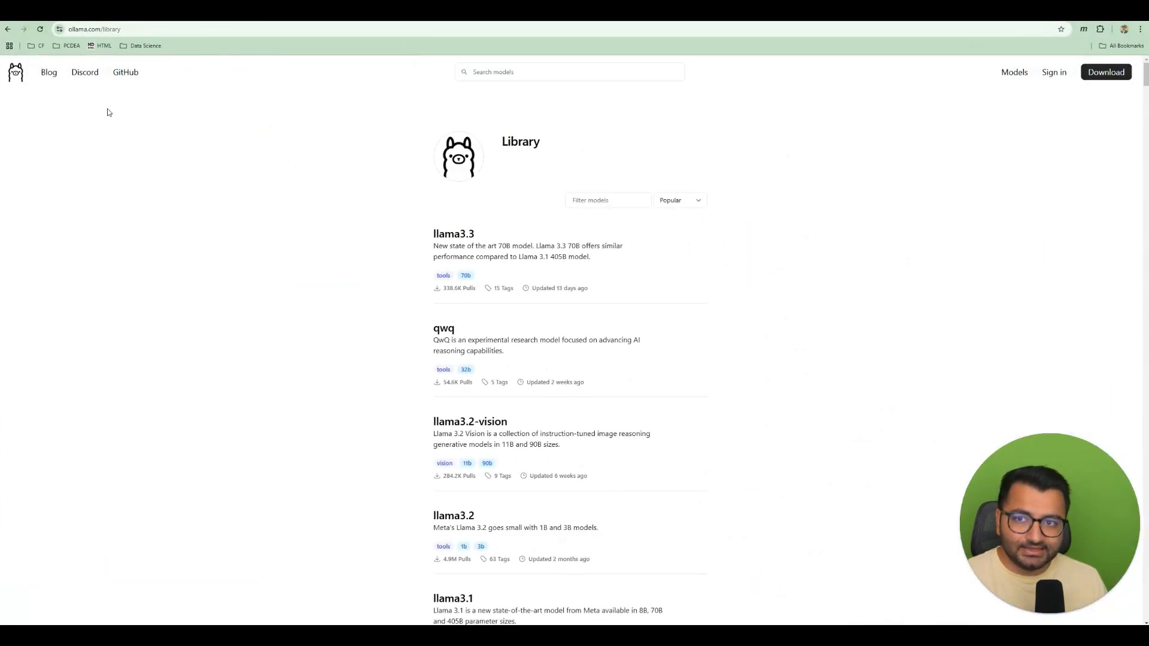
pyautogui.moveTo(669, 233)
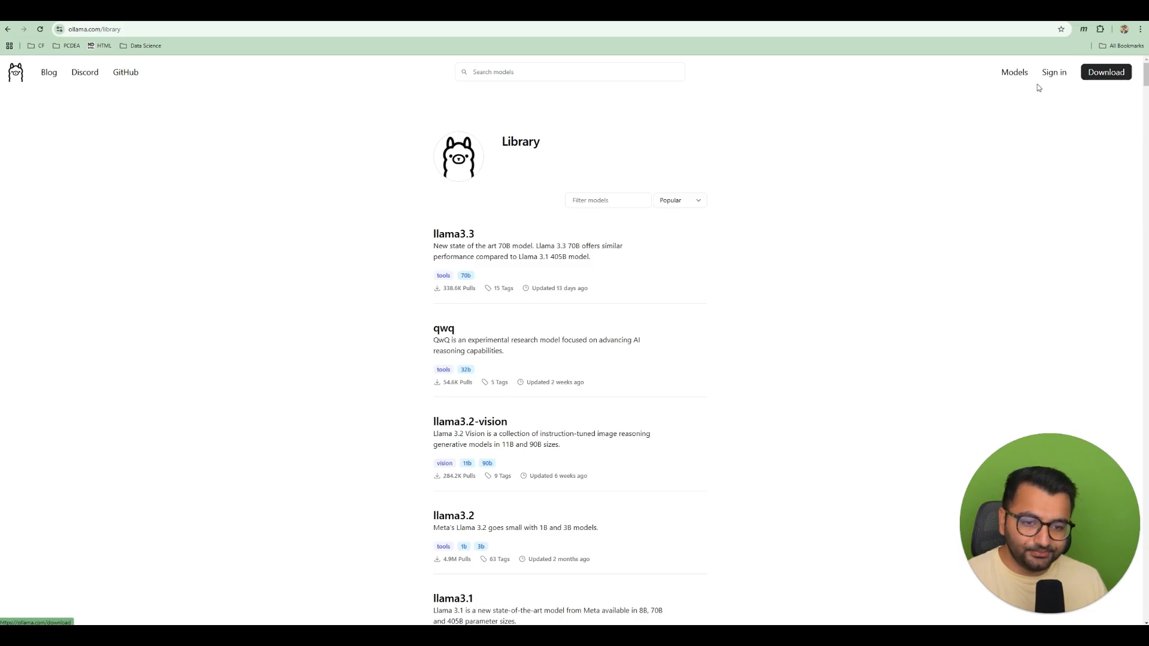
# Search the Ollama library for 'qwen 2.5' and open the hhao/qwen2.5-coder-tools page.
pyautogui.click(569, 70)
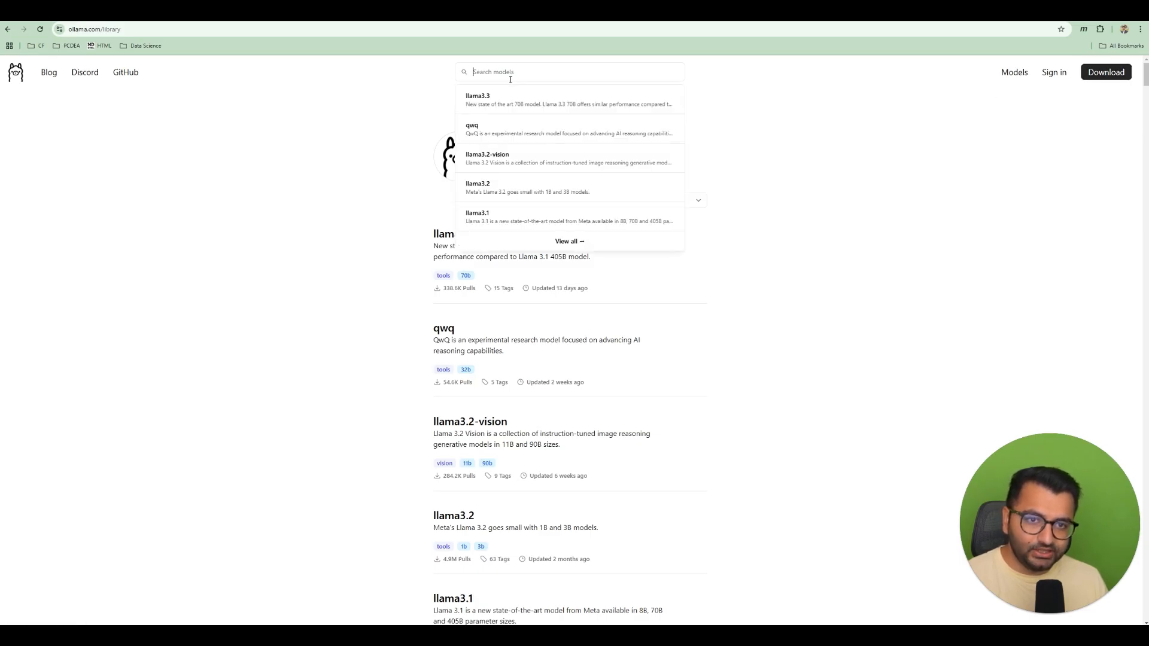
pyautogui.write('qwen')
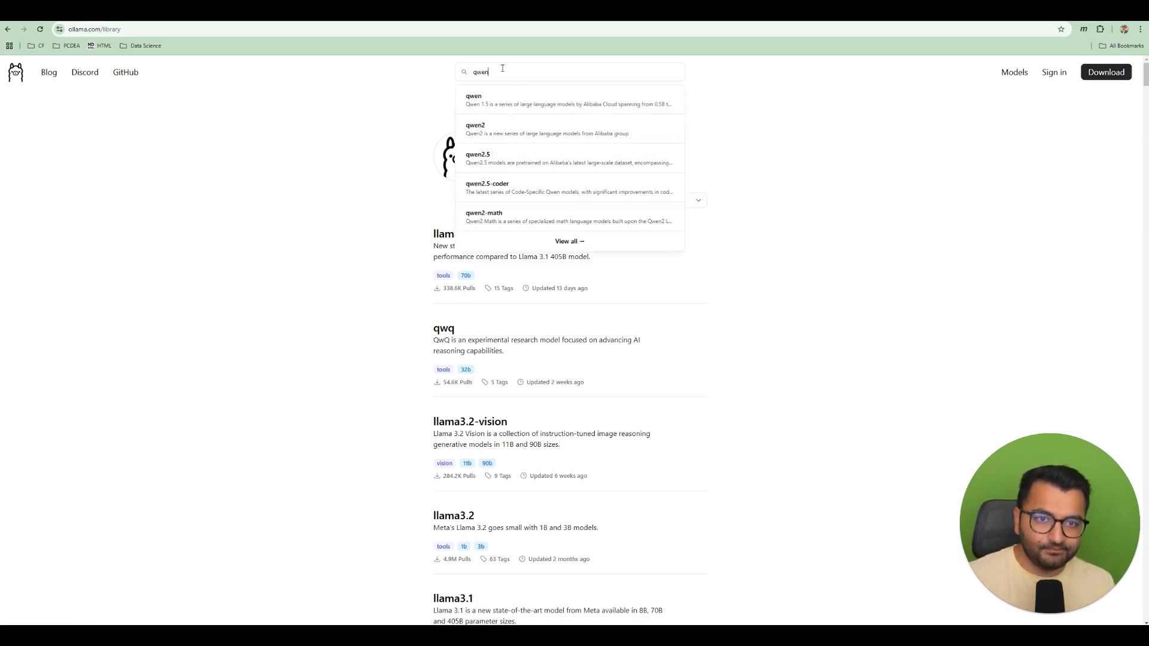
pyautogui.write('2.5')
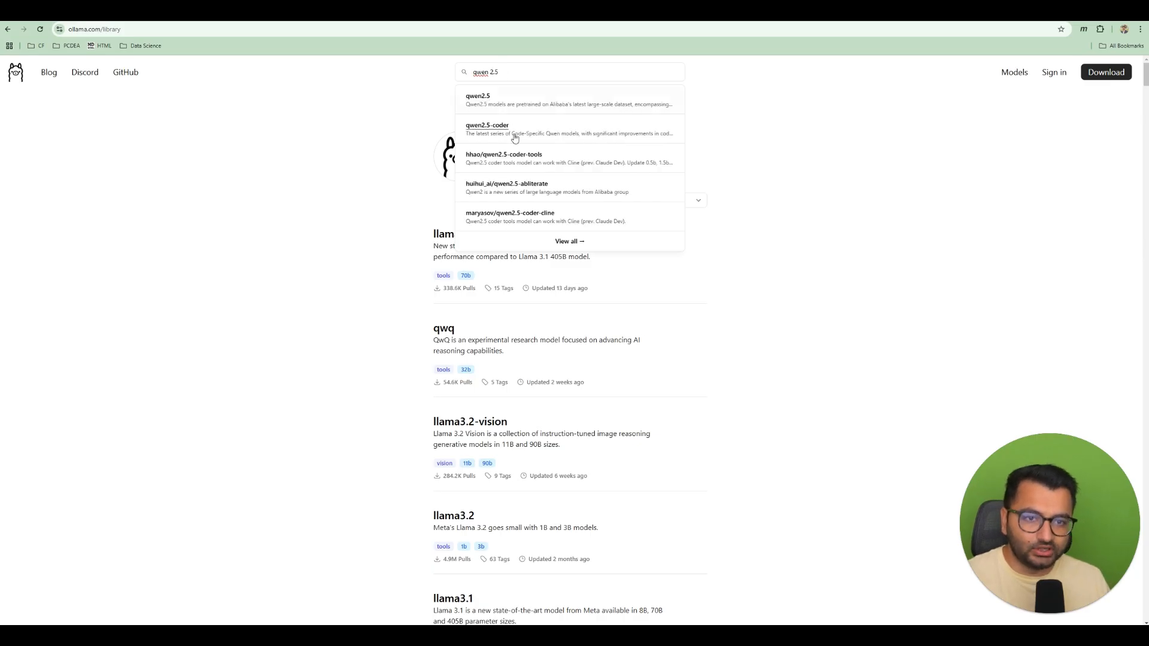
pyautogui.click(504, 157)
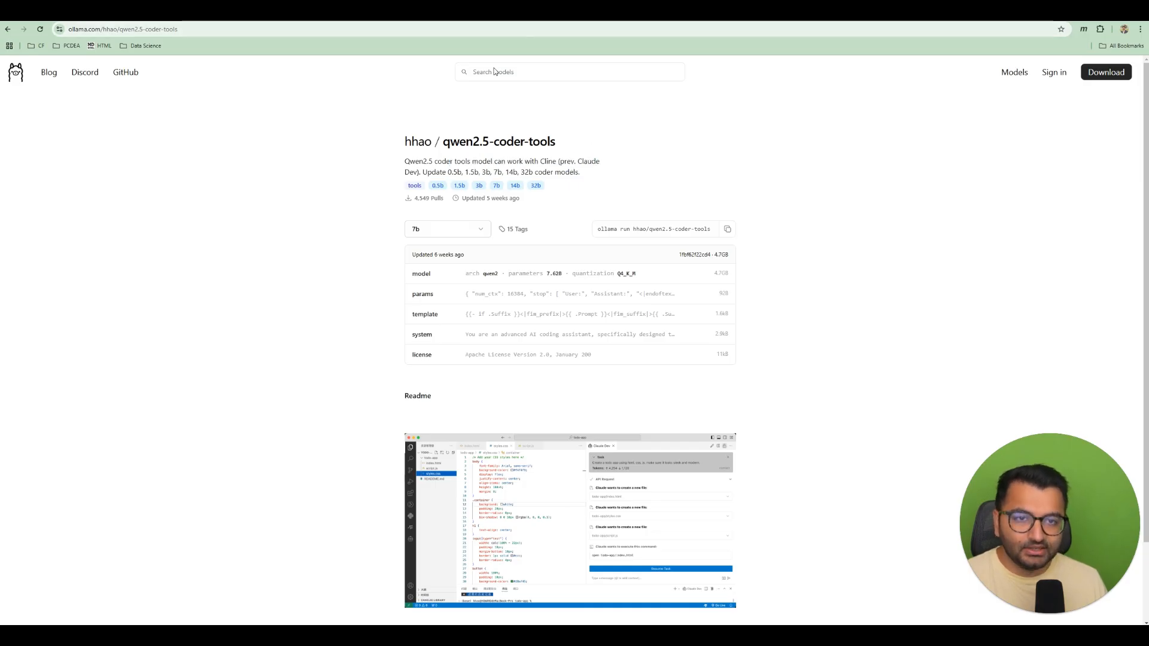
# Switch to the 32b version and select the model name in the run command for copying.
pyautogui.click(446, 229)
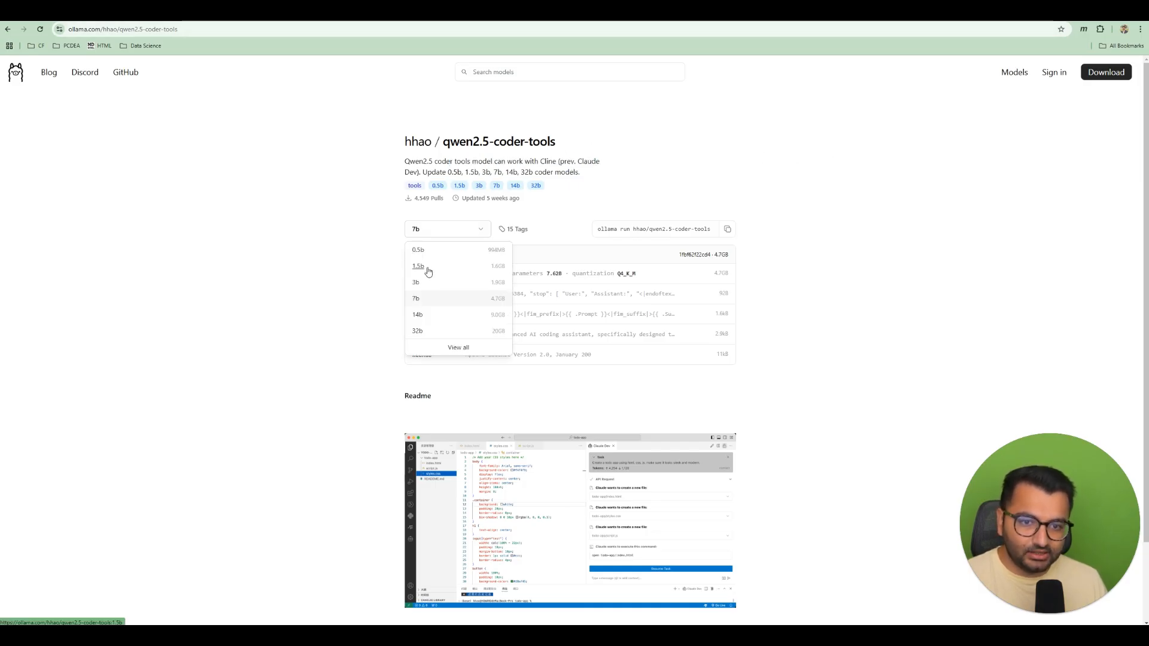
pyautogui.click(418, 330)
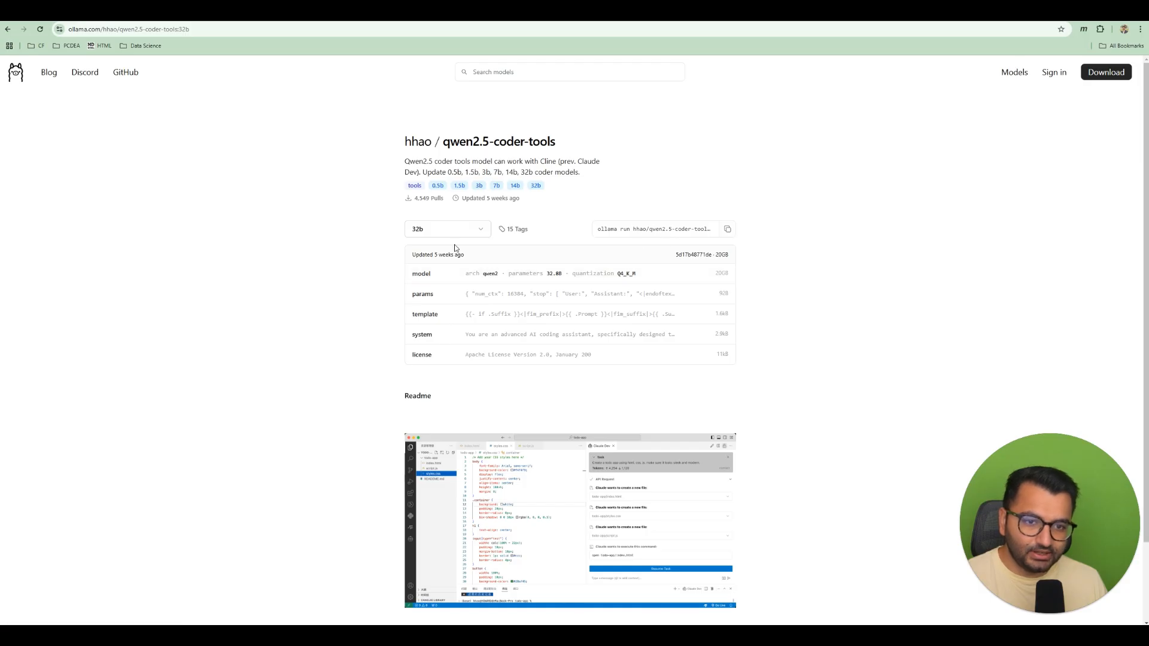
pyautogui.moveTo(736, 197)
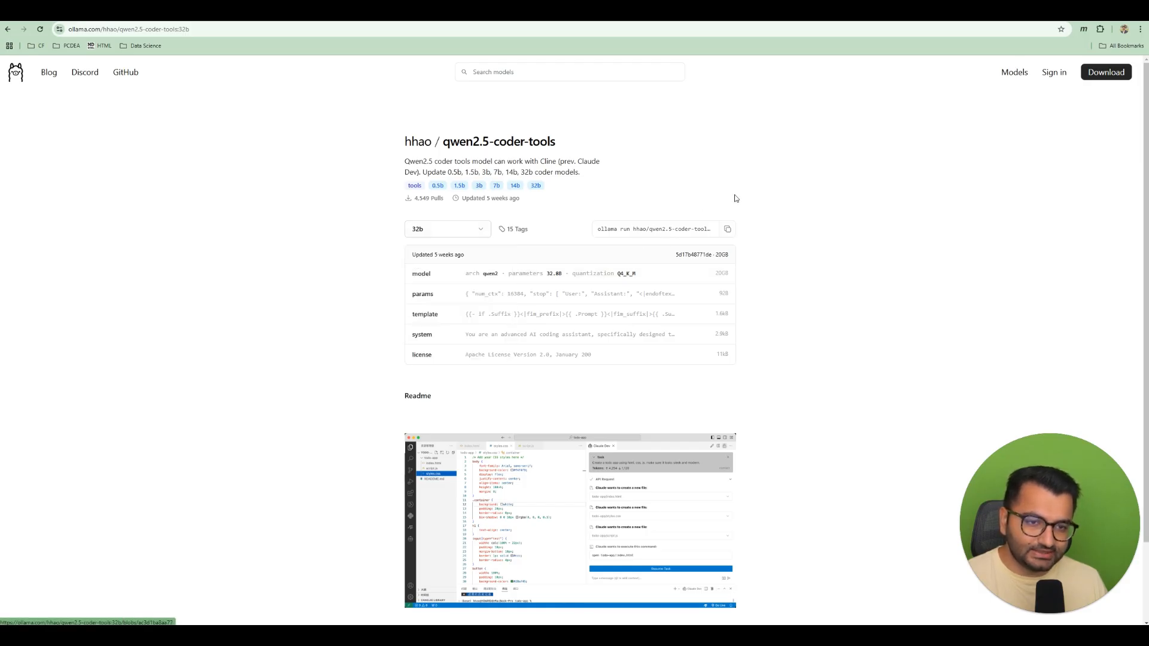
pyautogui.doubleClick(639, 228)
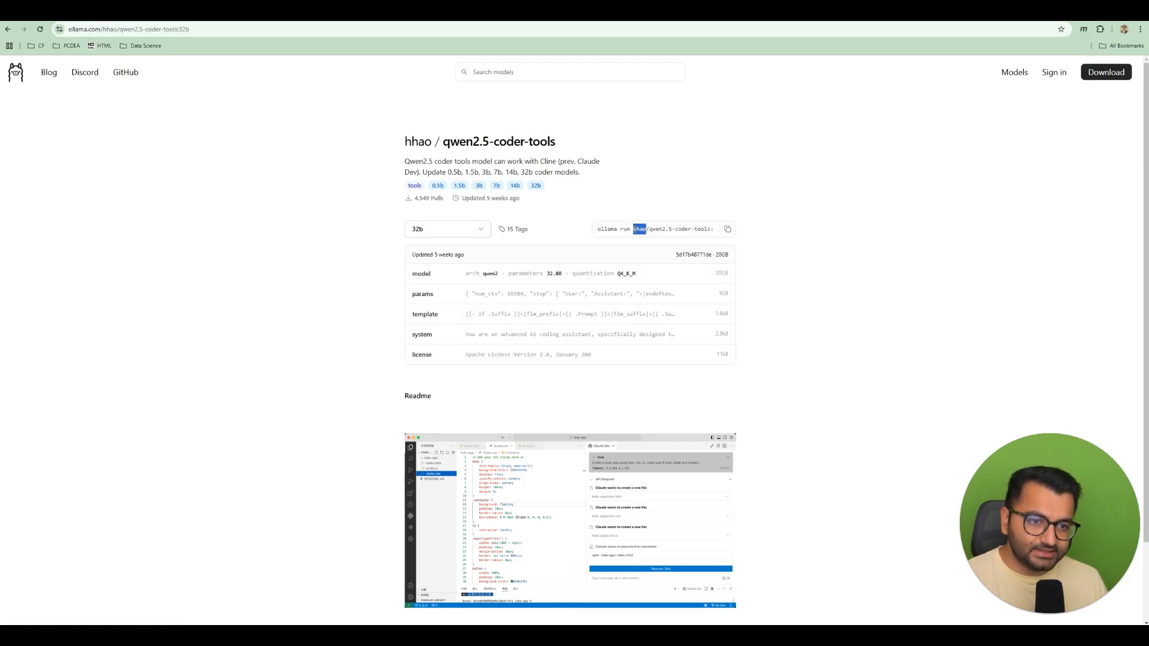
pyautogui.rightClick(663, 229)
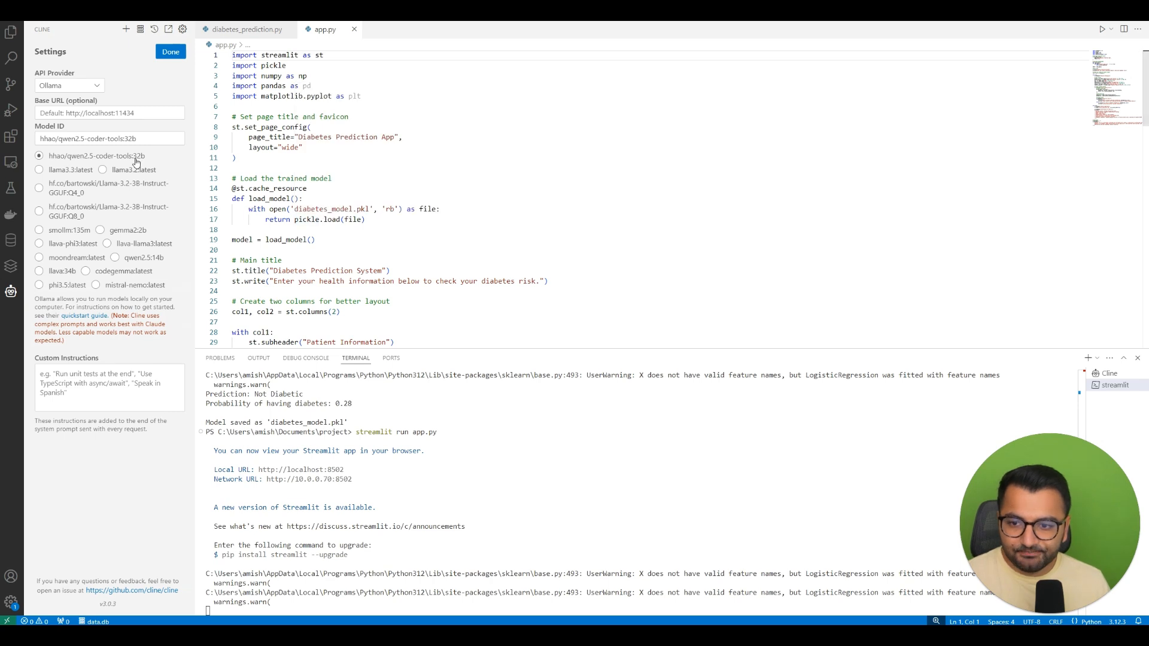
# Save the Ollama settings and ask Cline for a Python script that takes input from a user.
pyautogui.click(170, 52)
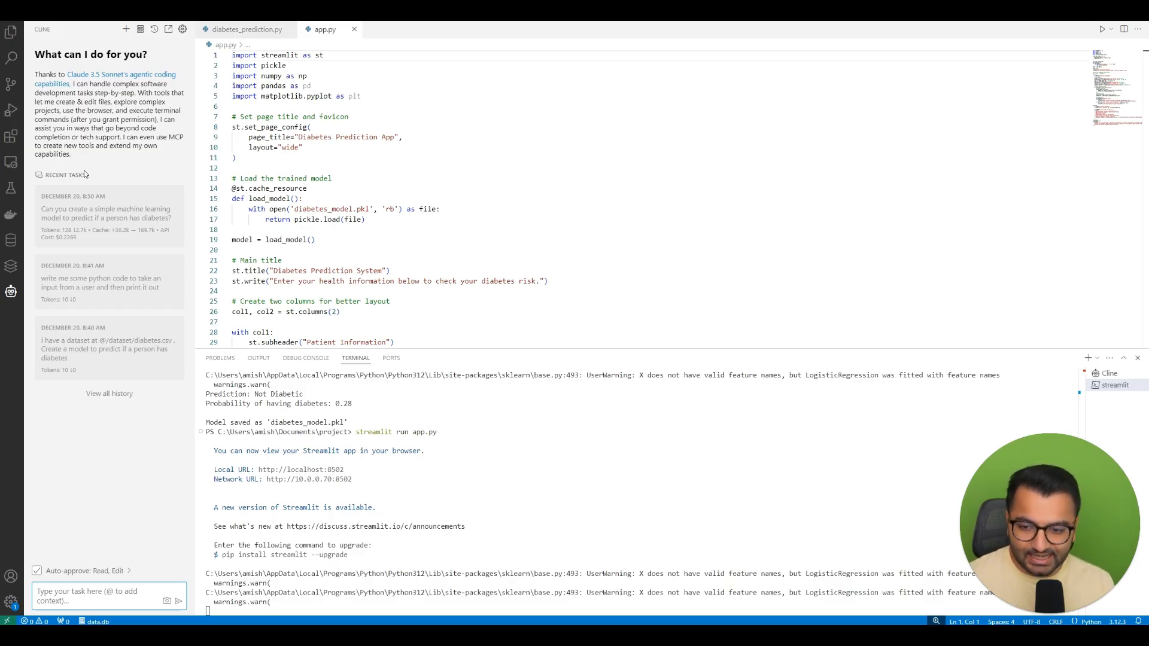
pyautogui.write('write me a')
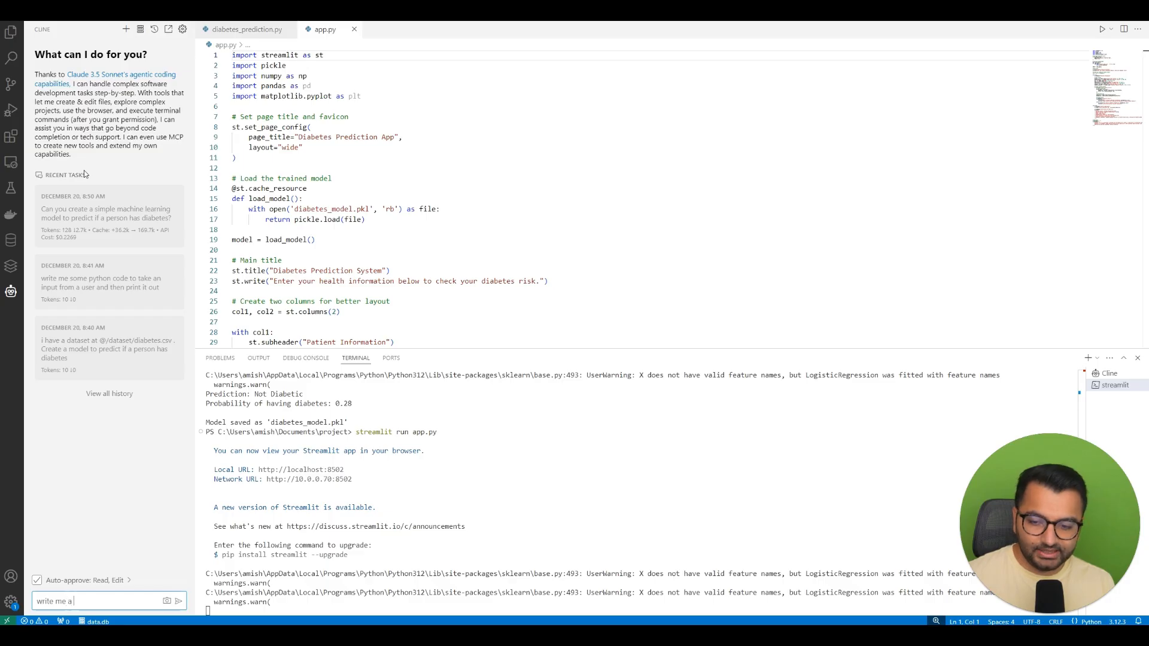
pyautogui.write('python sc')
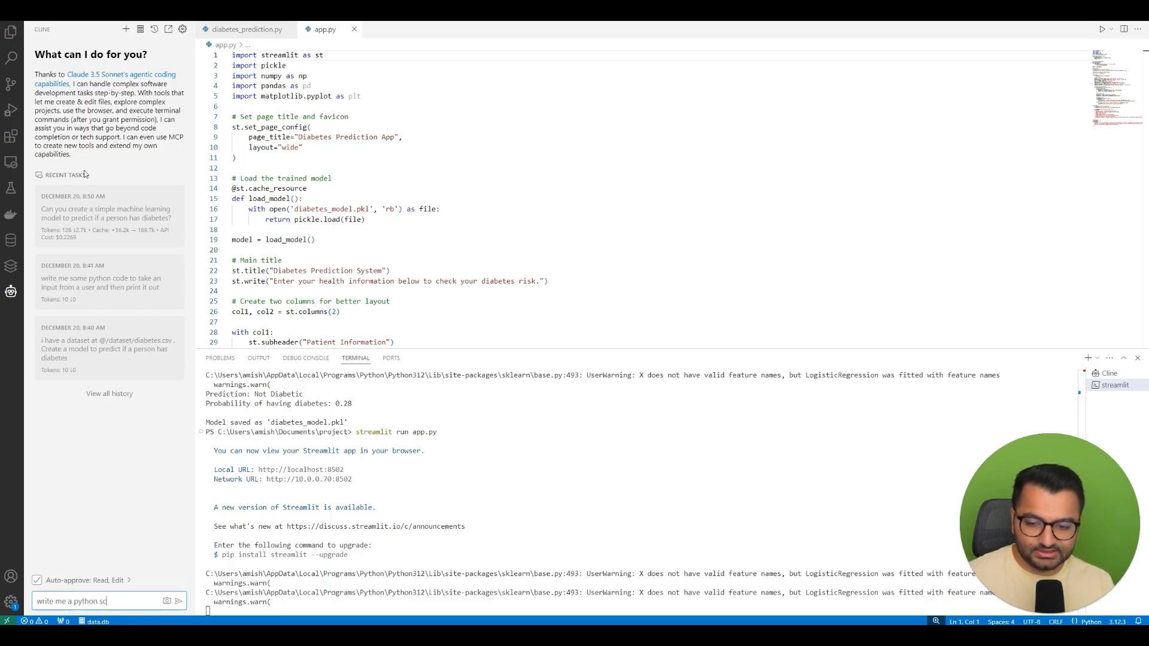
pyautogui.write('ript that takes a')
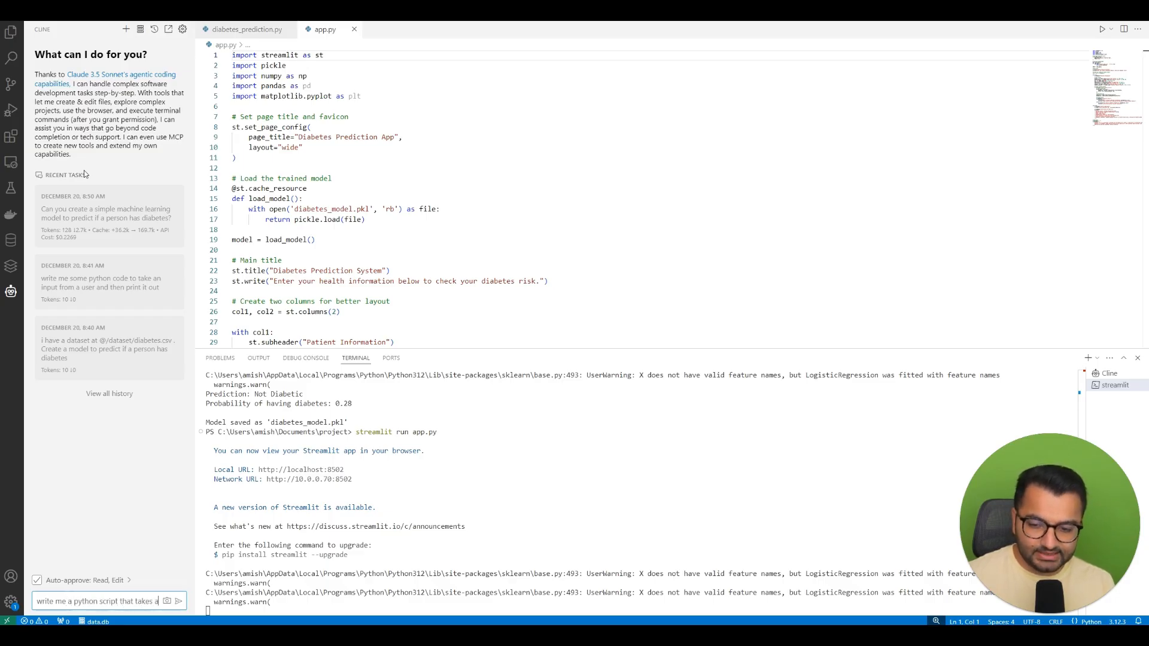
pyautogui.write('an input froma user')
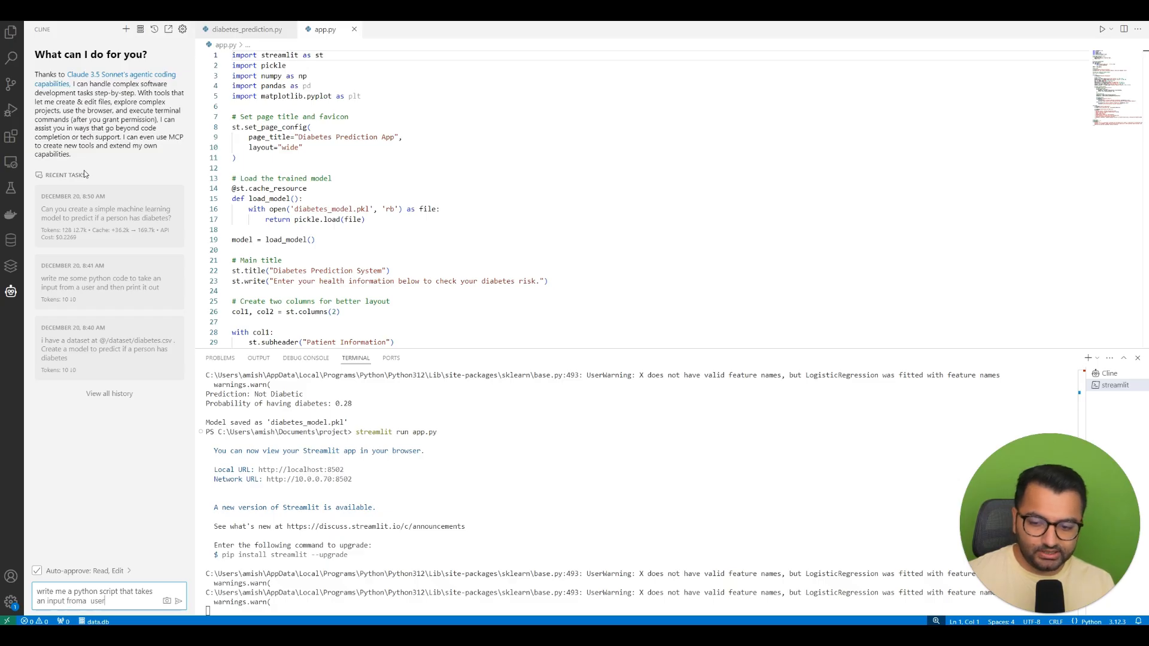
pyautogui.click(179, 601)
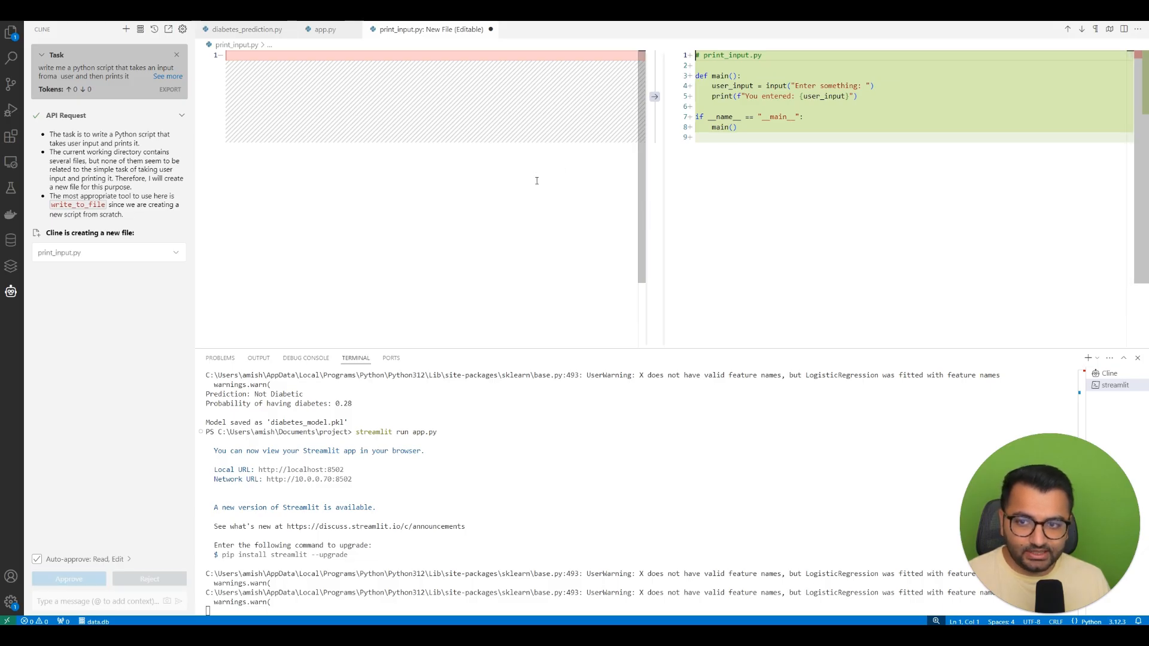
# Approve creating print_input.py and cancel Cline's follow-up API request.
pyautogui.click(68, 579)
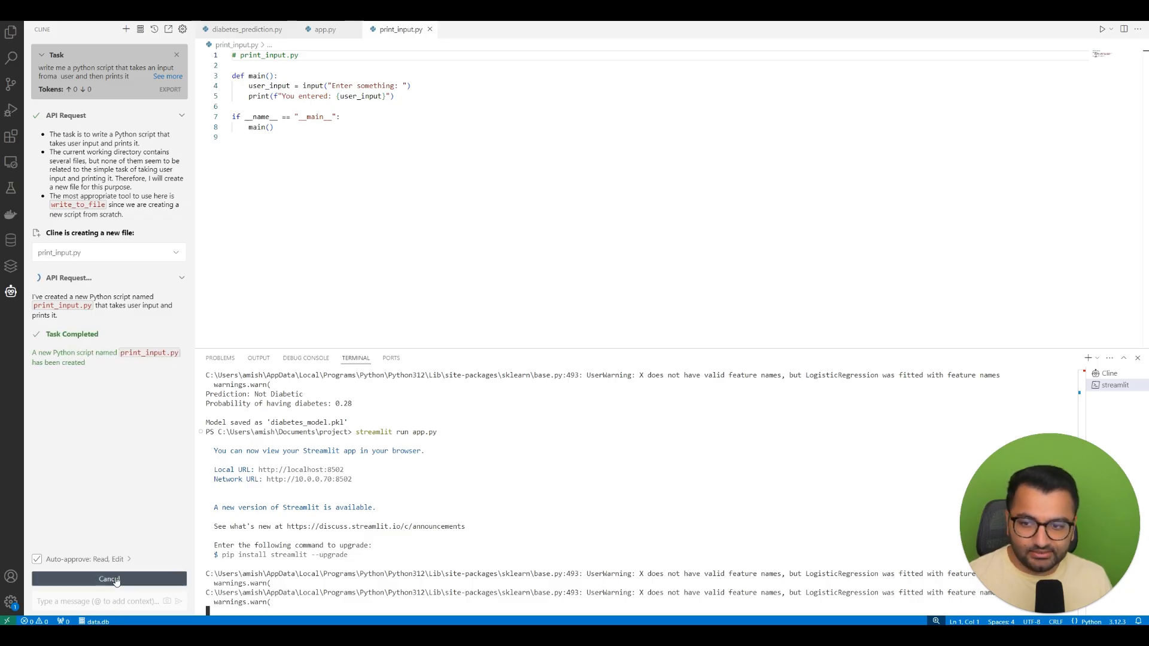
pyautogui.click(109, 580)
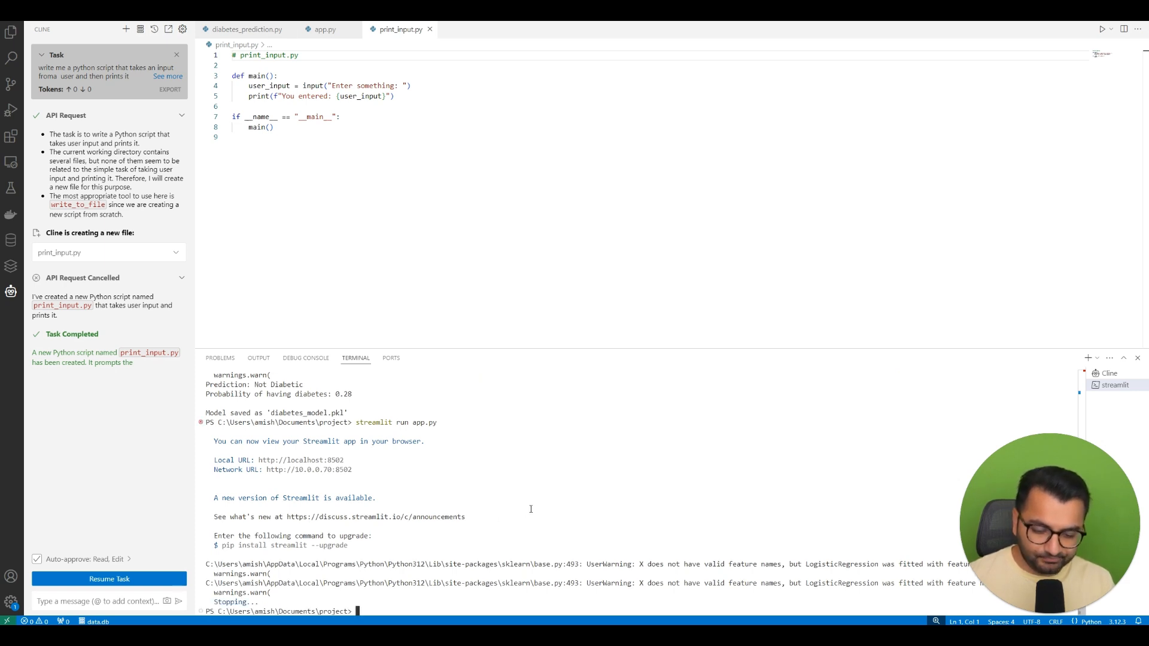
# Run python print_input.py in the terminal and enter "something" so it echoes back.
pyautogui.write('python')
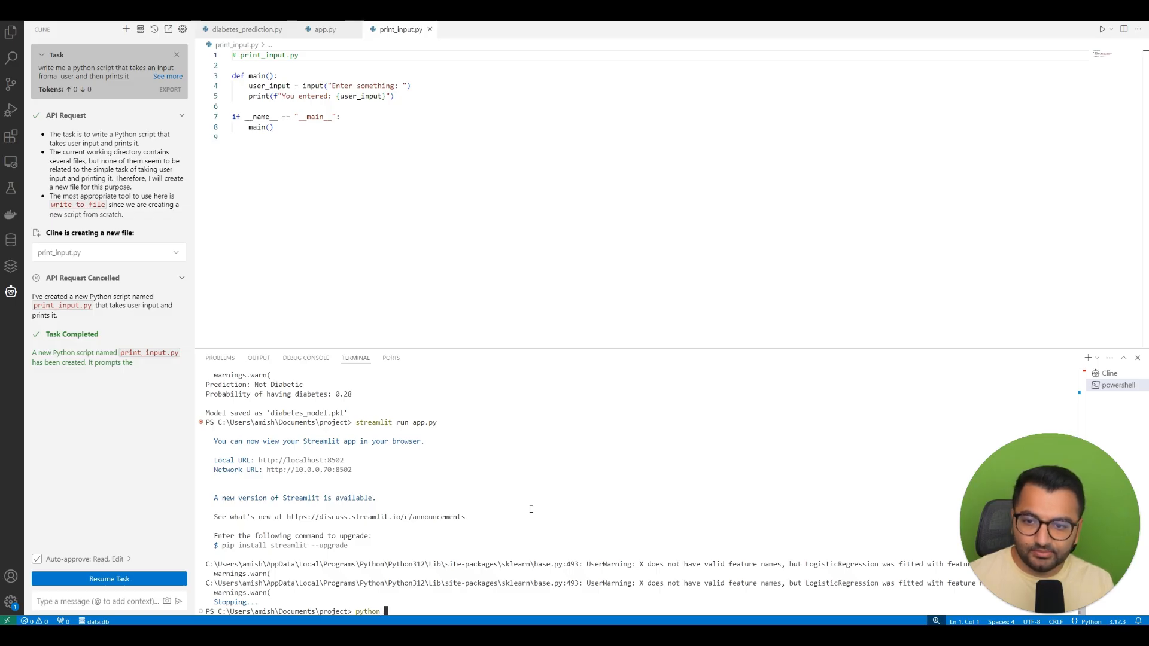
pyautogui.write('print_input.py')
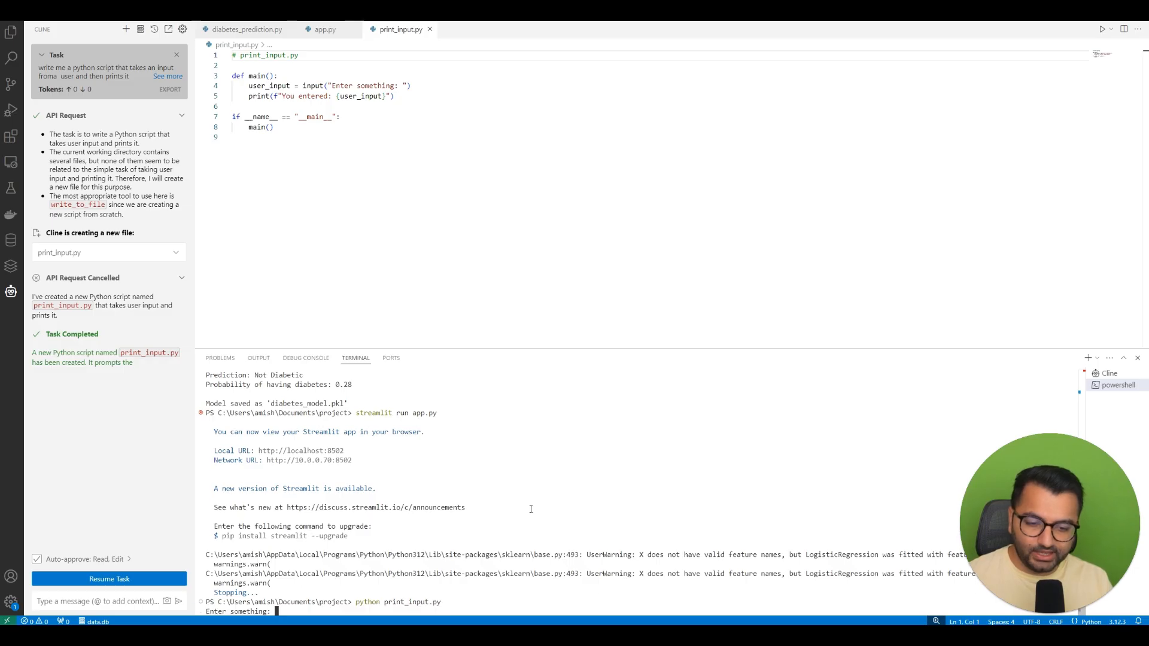
pyautogui.write('som')
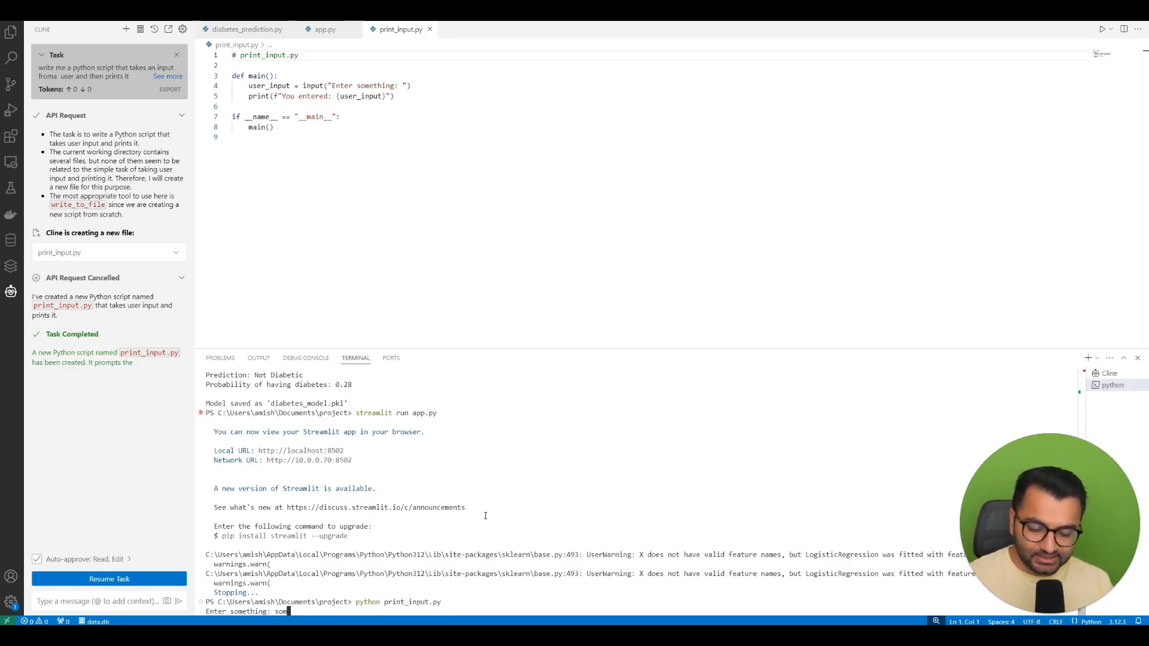
pyautogui.write('something')
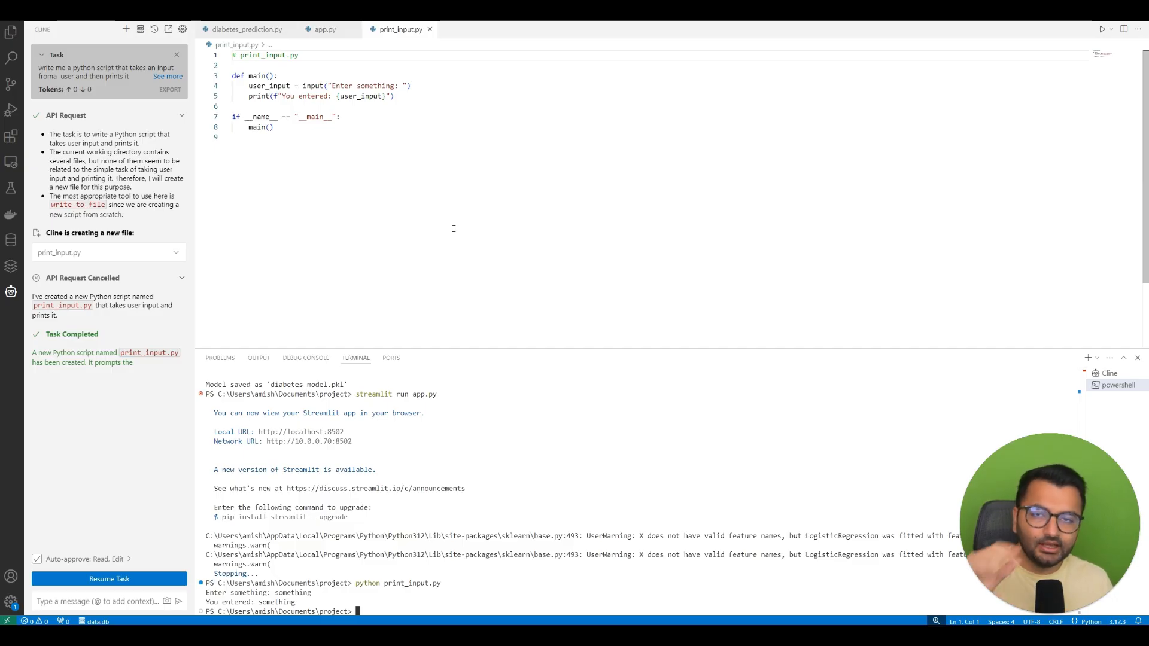
pyautogui.moveTo(430, 191)
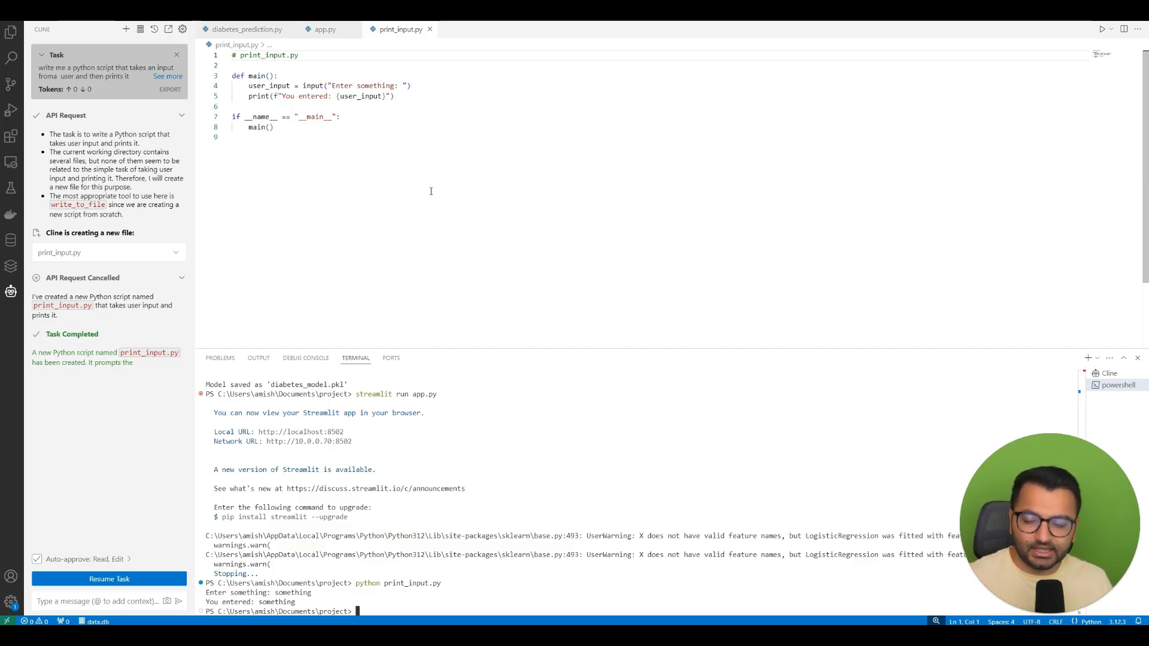